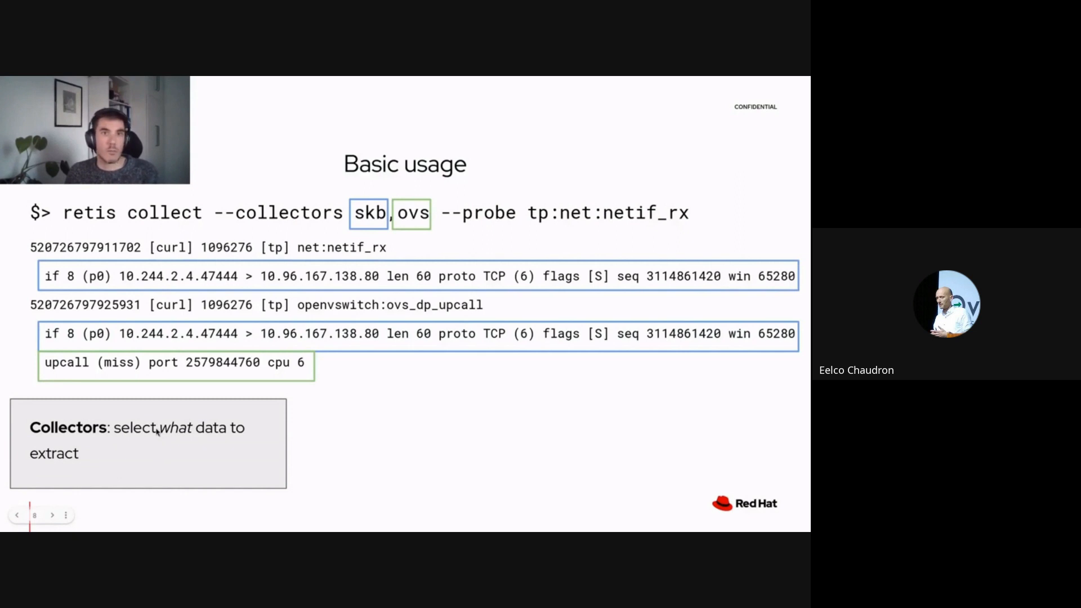
pyautogui.moveTo(154, 431)
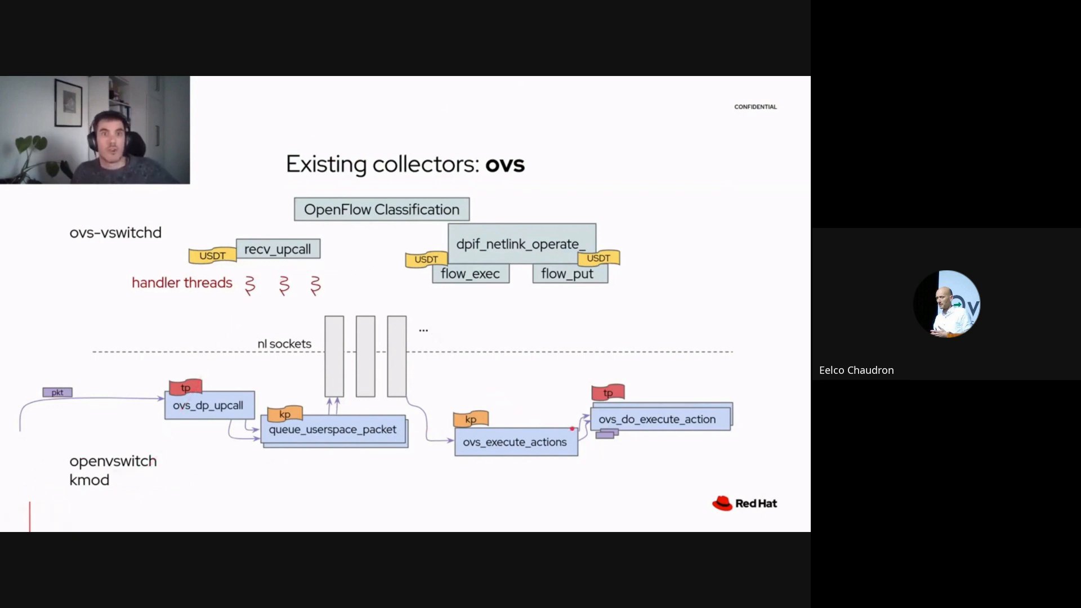
# Advance through the skb-tracking collector and Profiles slides to reach the Pcap filtering slide
pyautogui.press('right')
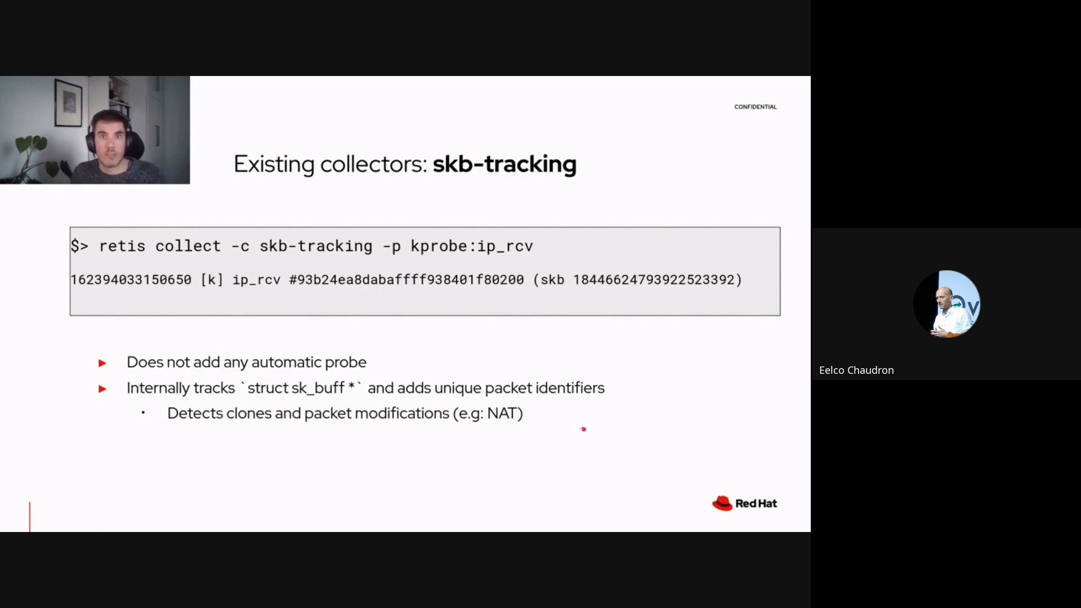
pyautogui.press('right')
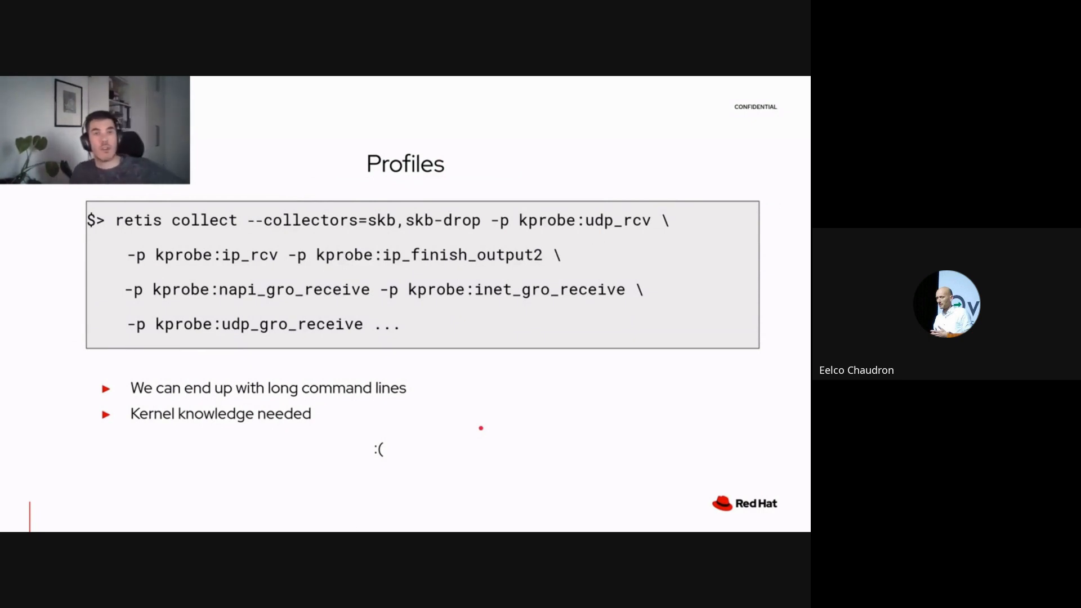
pyautogui.press('right')
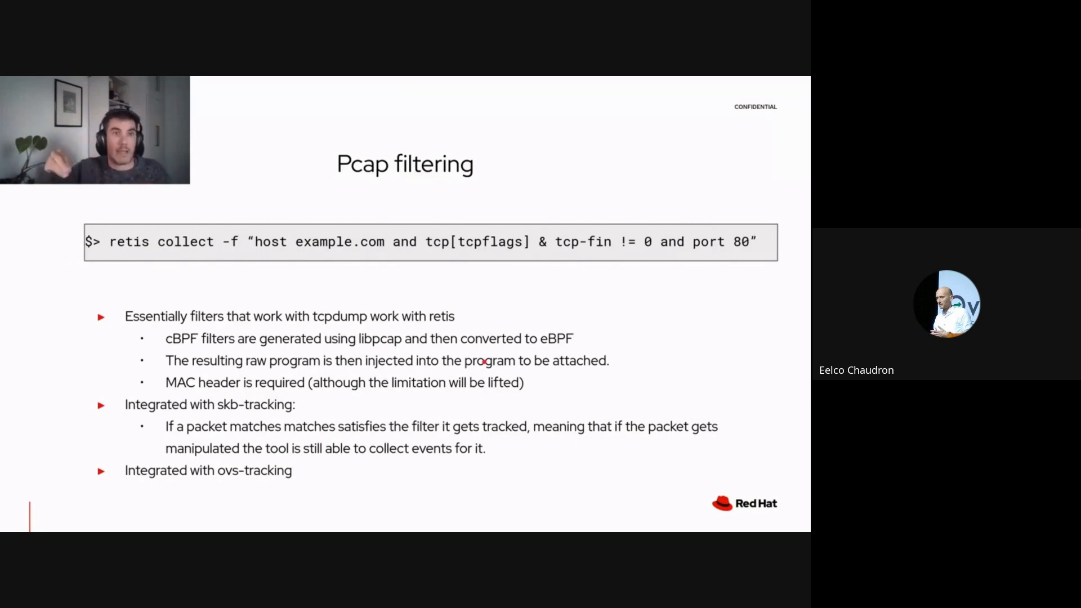
# Advance past the Pcap filtering slide into the tmux Retis collect demo
pyautogui.press('Right')
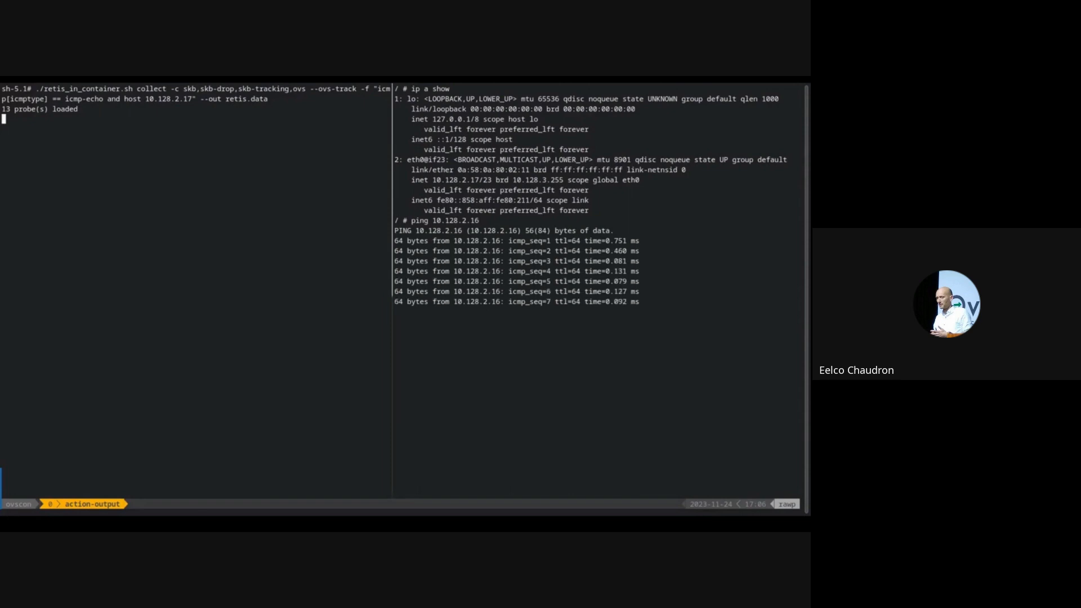
# Stop retis collect with Ctrl+C and list the directory with ls -lrt to show retis.data
pyautogui.press('ctrl+c')
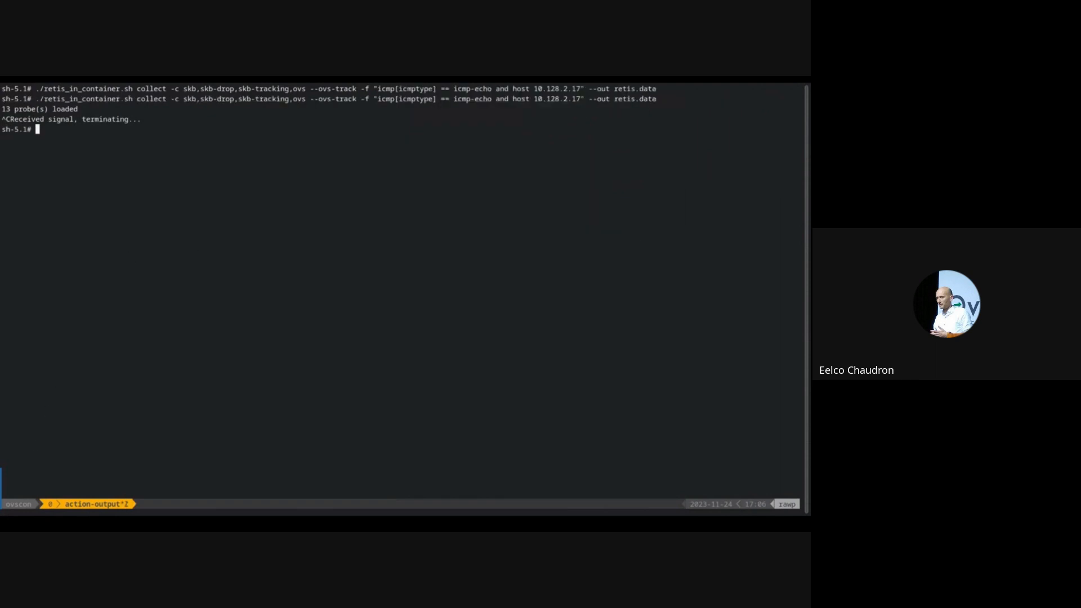
pyautogui.write('ls -lrt')
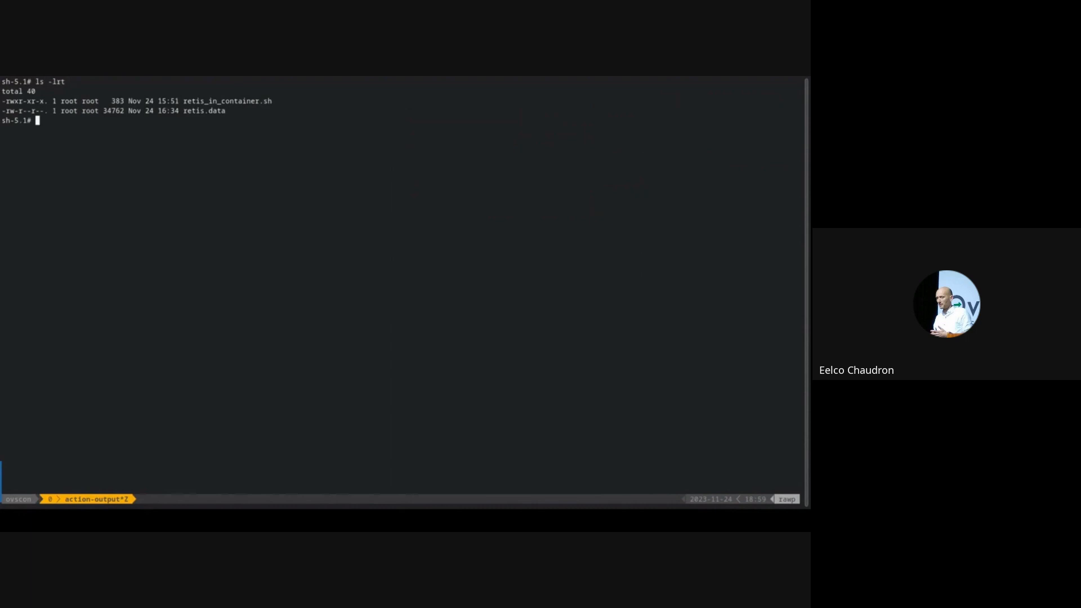
pyautogui.moveTo(267, 300)
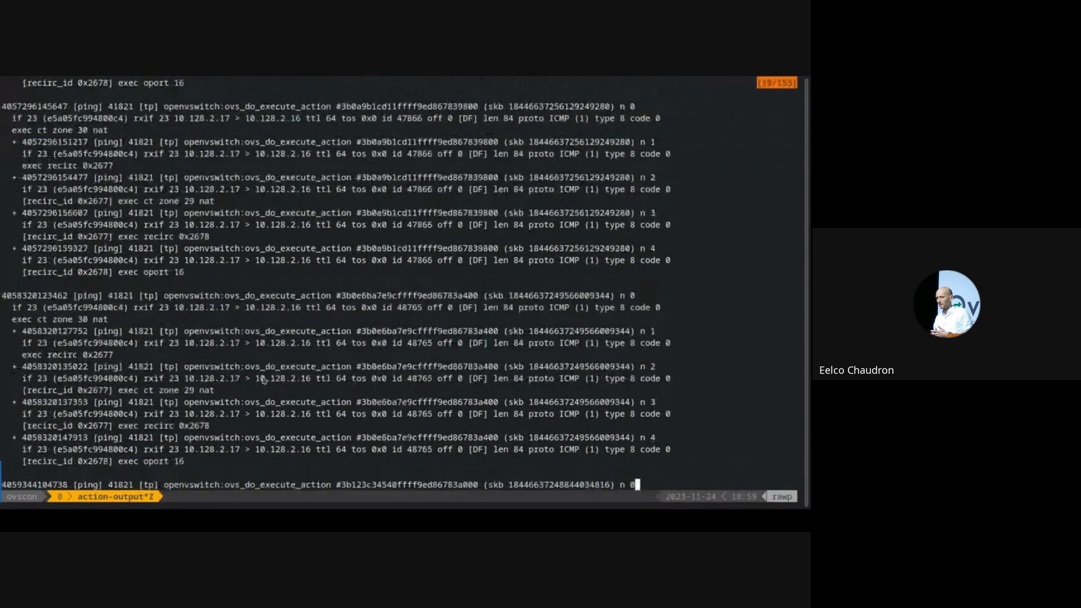
pyautogui.scroll(-3)
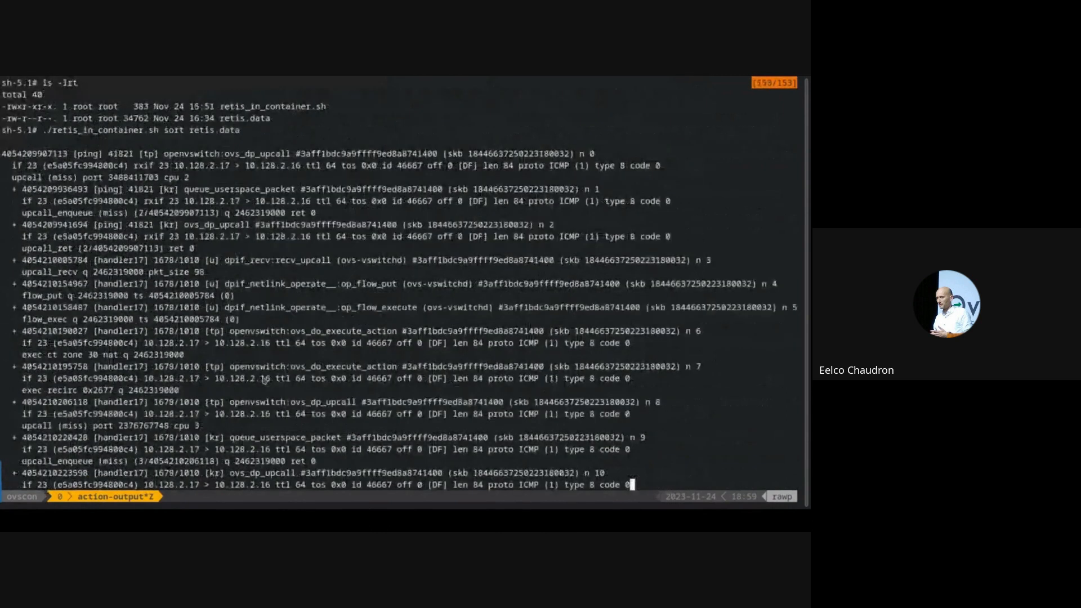
pyautogui.scroll(-3)
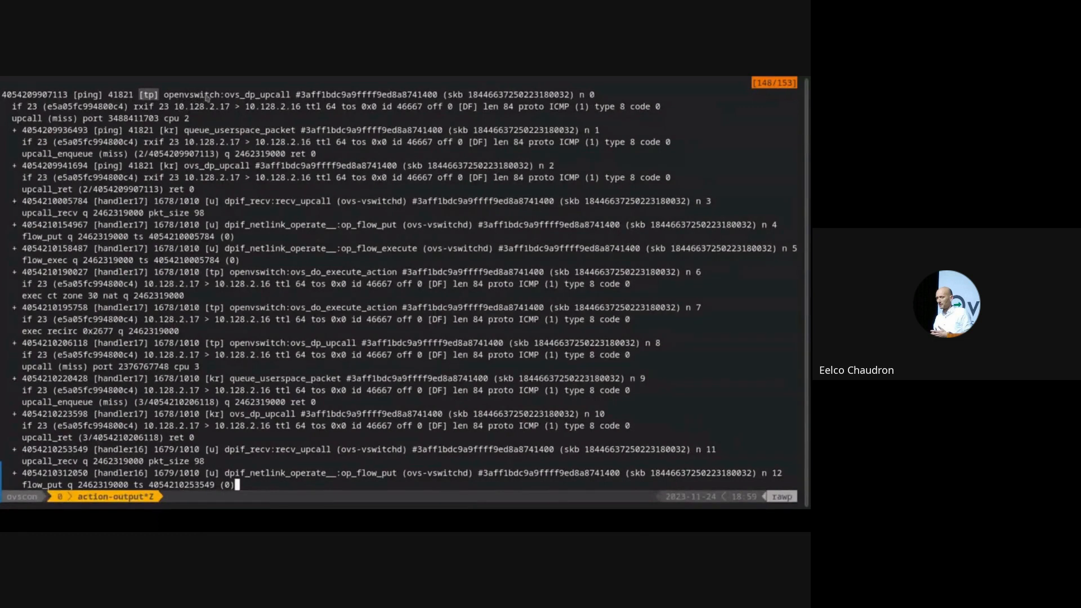
pyautogui.doubleClick(227, 95)
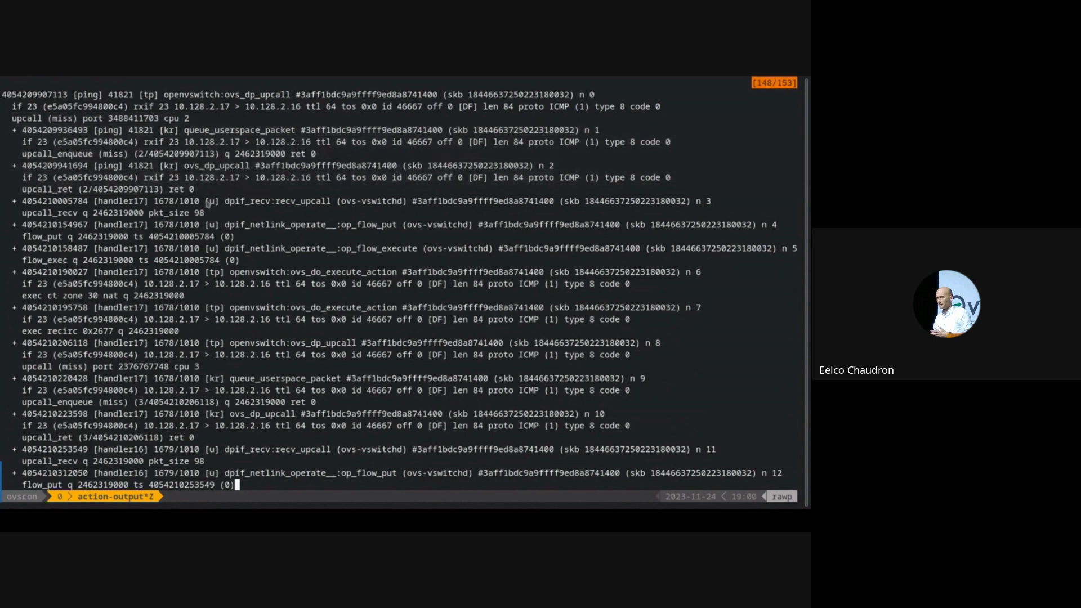
pyautogui.moveTo(204, 188)
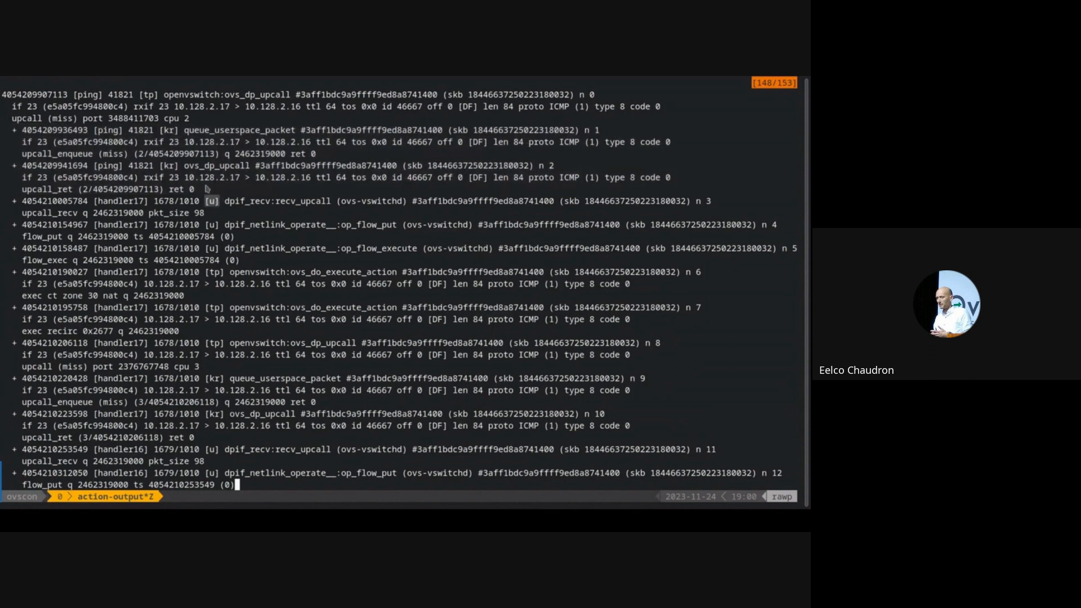
pyautogui.moveTo(264, 209)
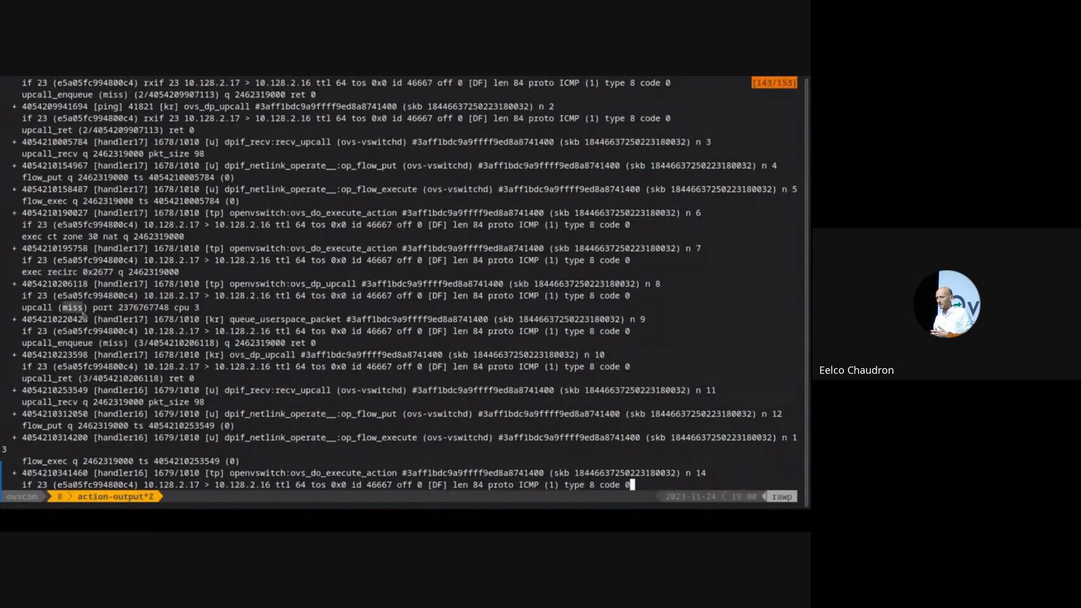
pyautogui.moveTo(210, 396)
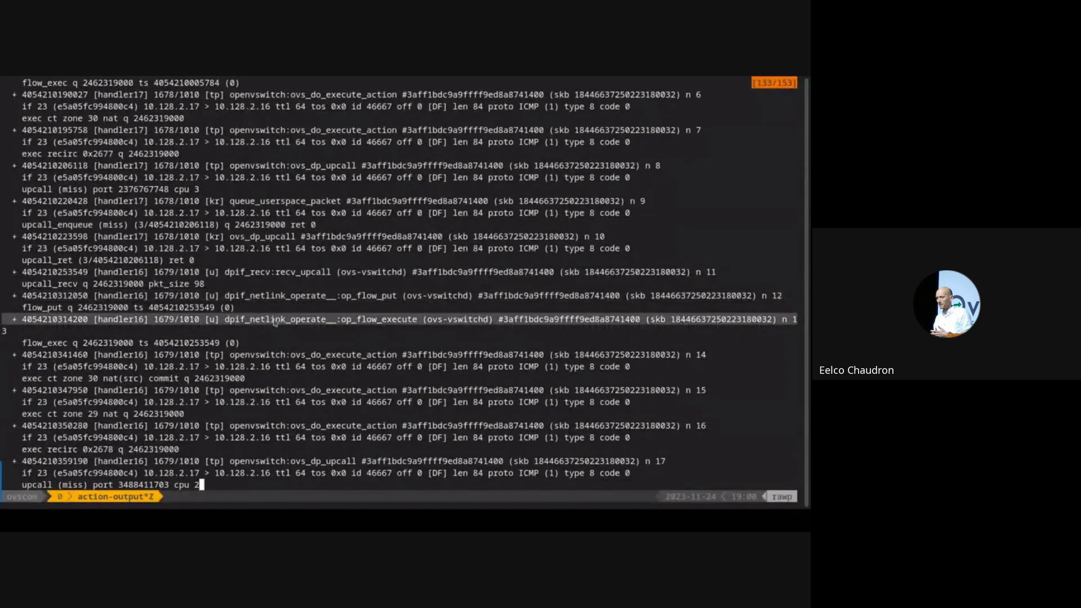
pyautogui.scroll(-3)
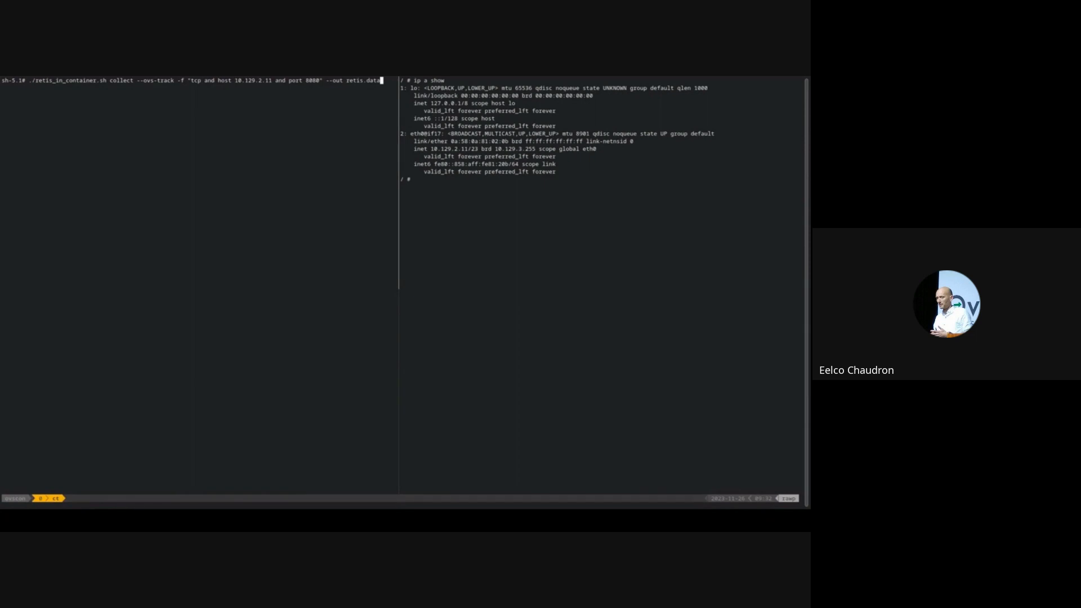
pyautogui.moveTo(174, 214)
pyautogui.write('nc ovsovncon-server 8080')
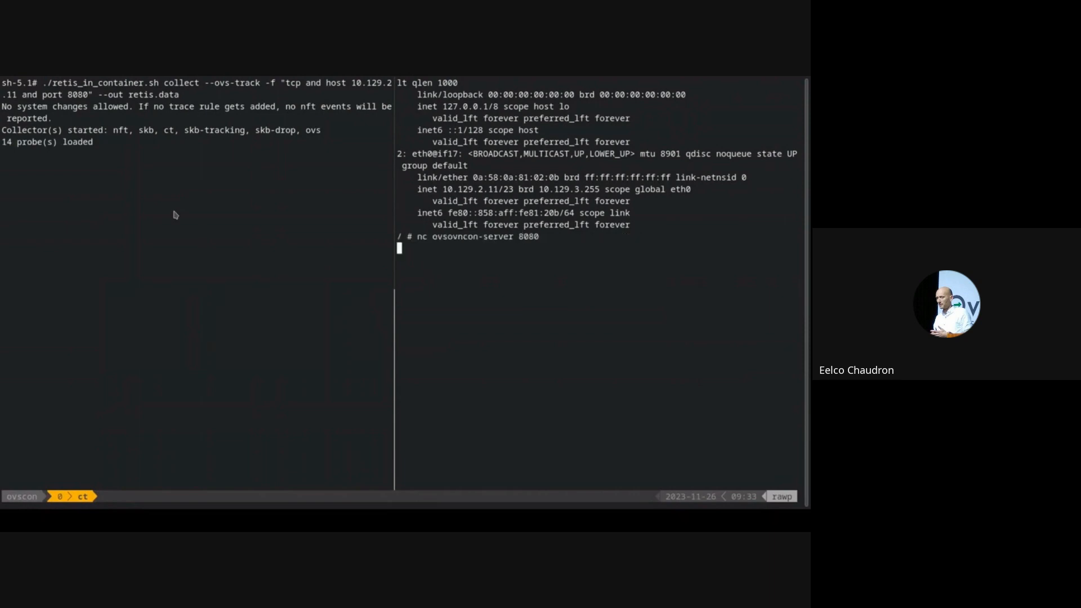
# Send 'hello' and 'hello again' over nc, then stop the Retis collection with Ctrl+C
pyautogui.write('hell')
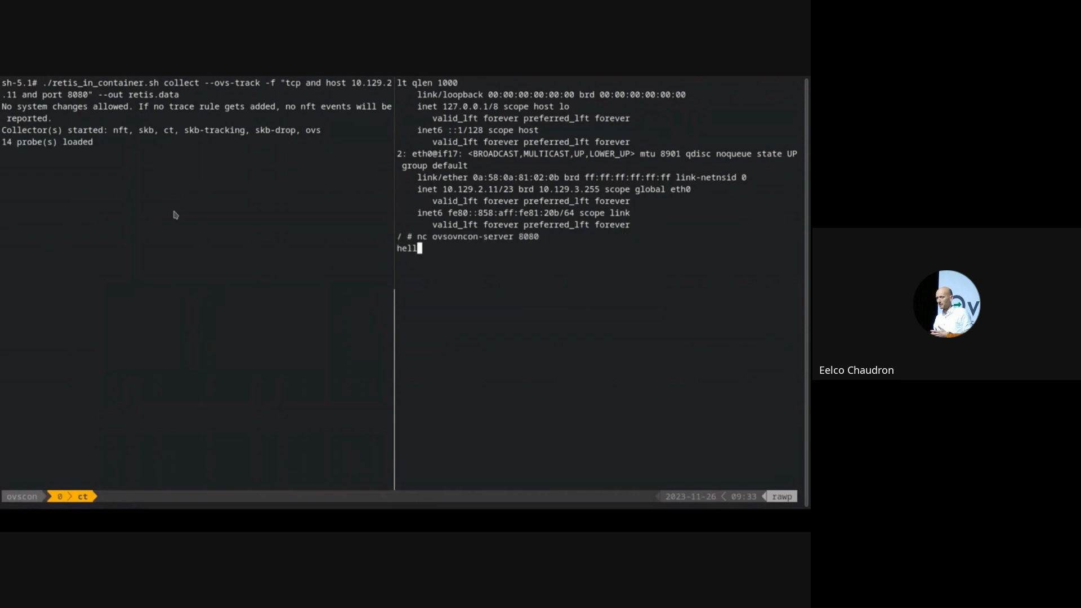
pyautogui.press('enter')
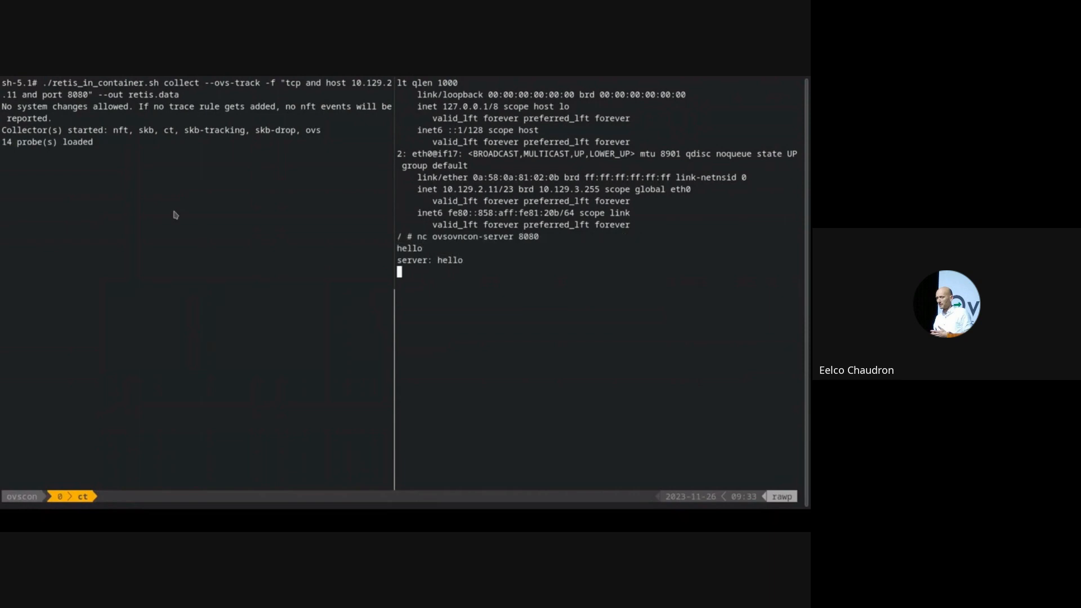
pyautogui.write('hello a')
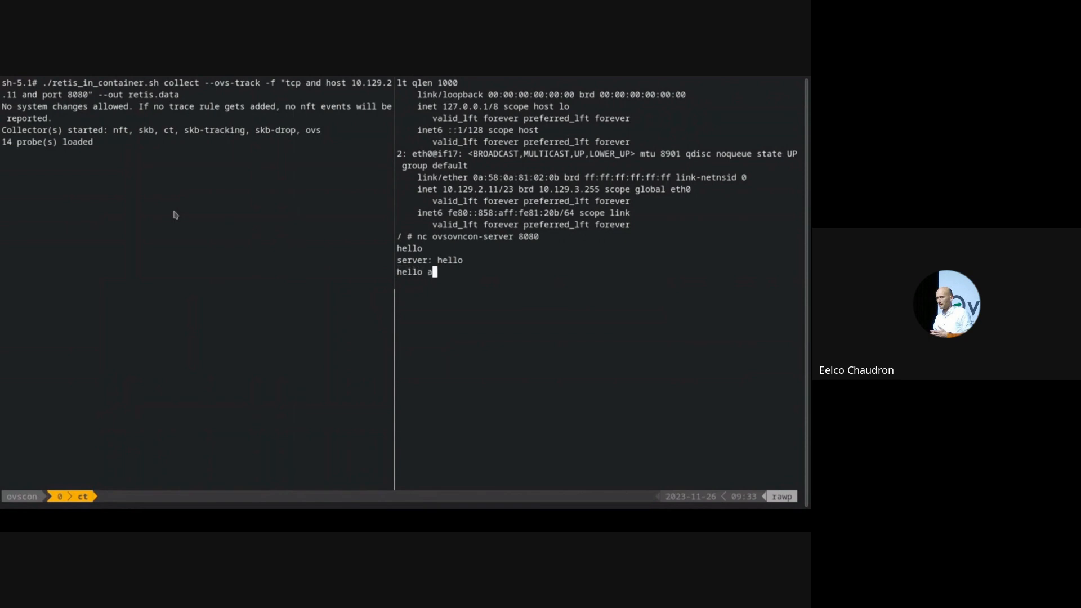
pyautogui.write('gain')
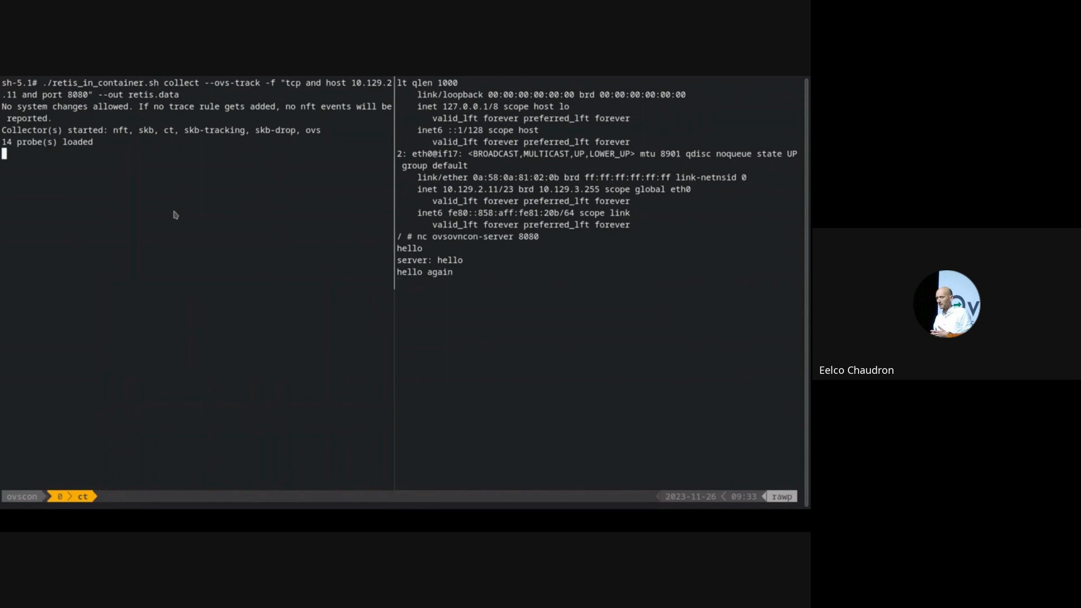
pyautogui.press('ctrl+c')
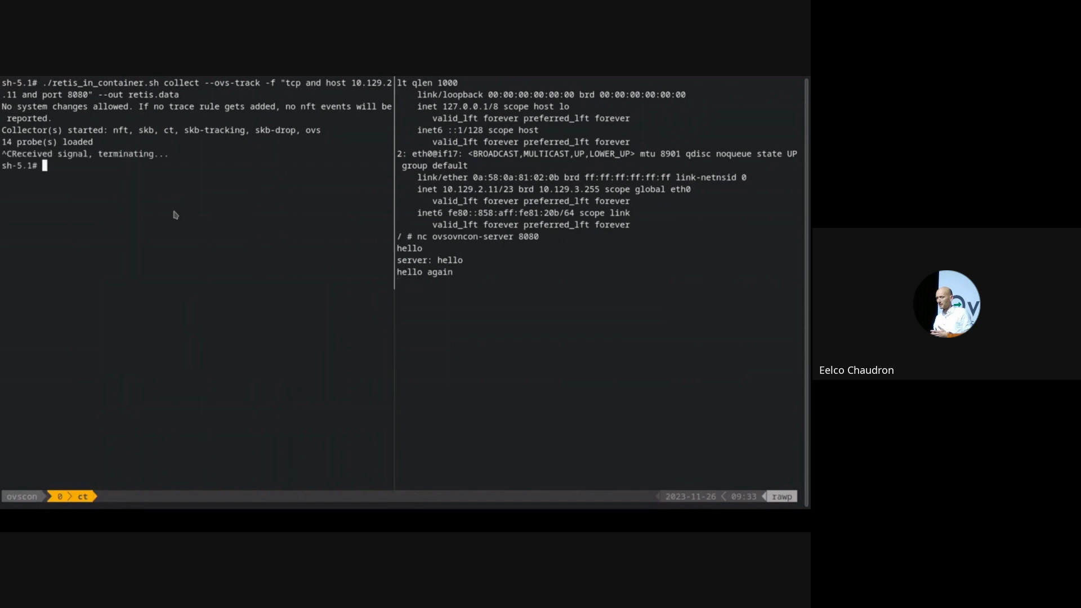
# Show retis.data sorted per packet in less and scroll to the SYN NATed to 10.129.2.10:8080
pyautogui.press('ctrl+r')
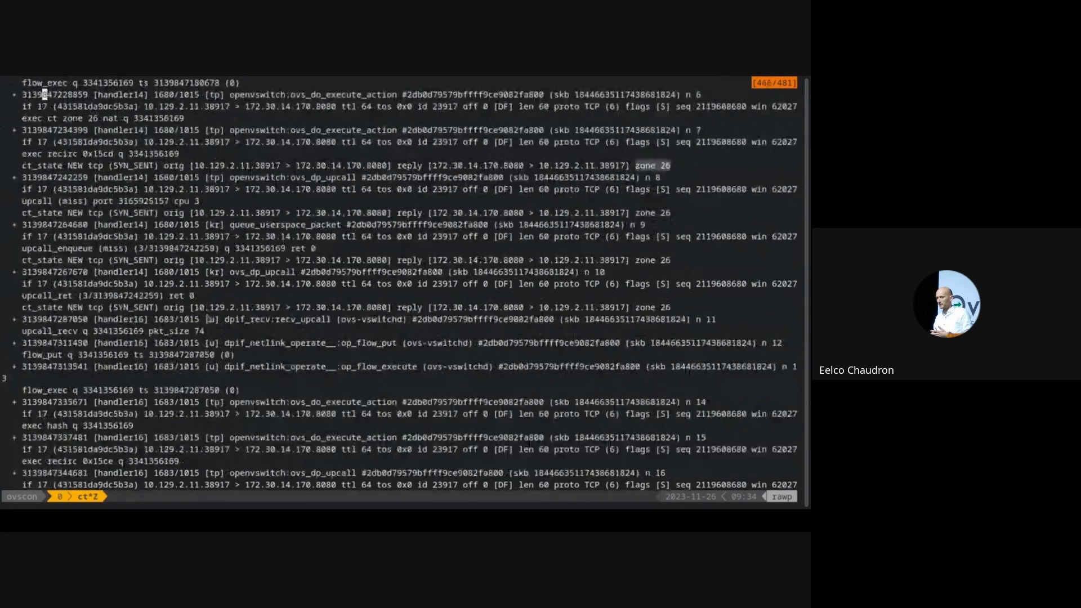
pyautogui.scroll(-3)
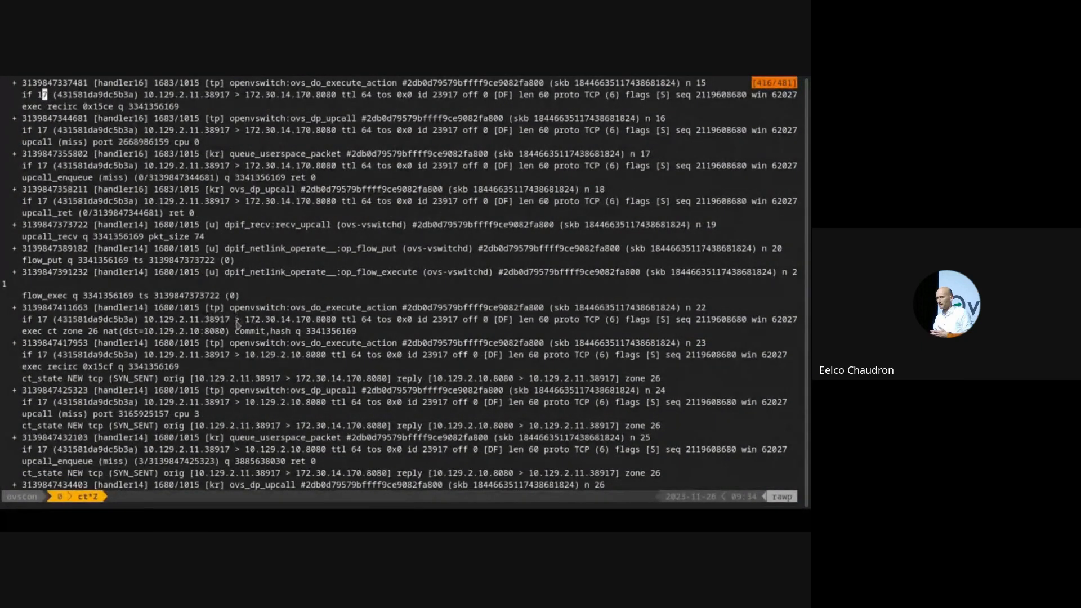
pyautogui.moveTo(35, 335)
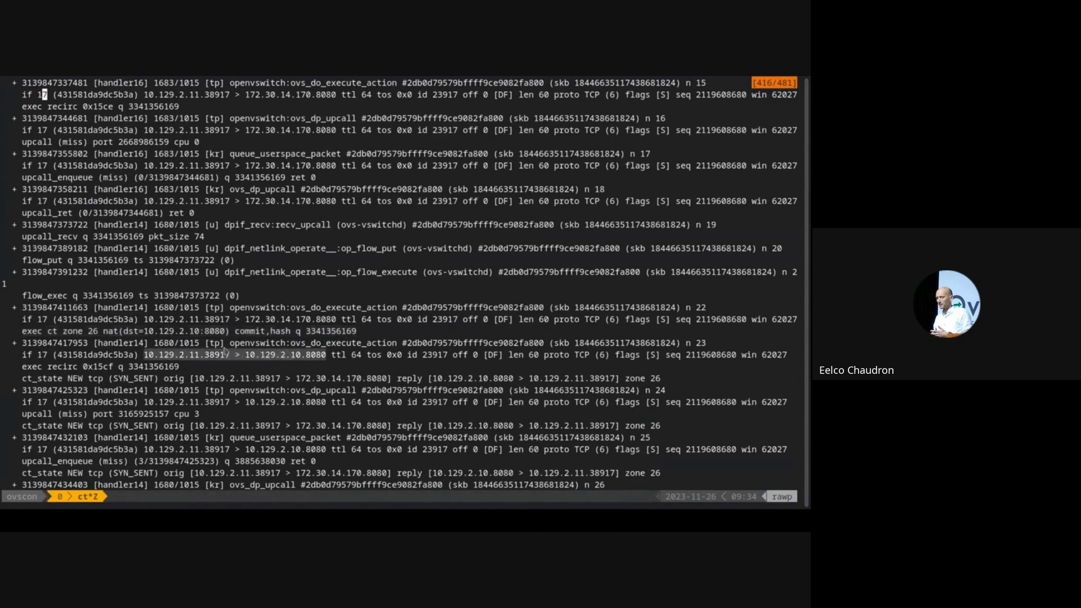
pyautogui.scroll(-3)
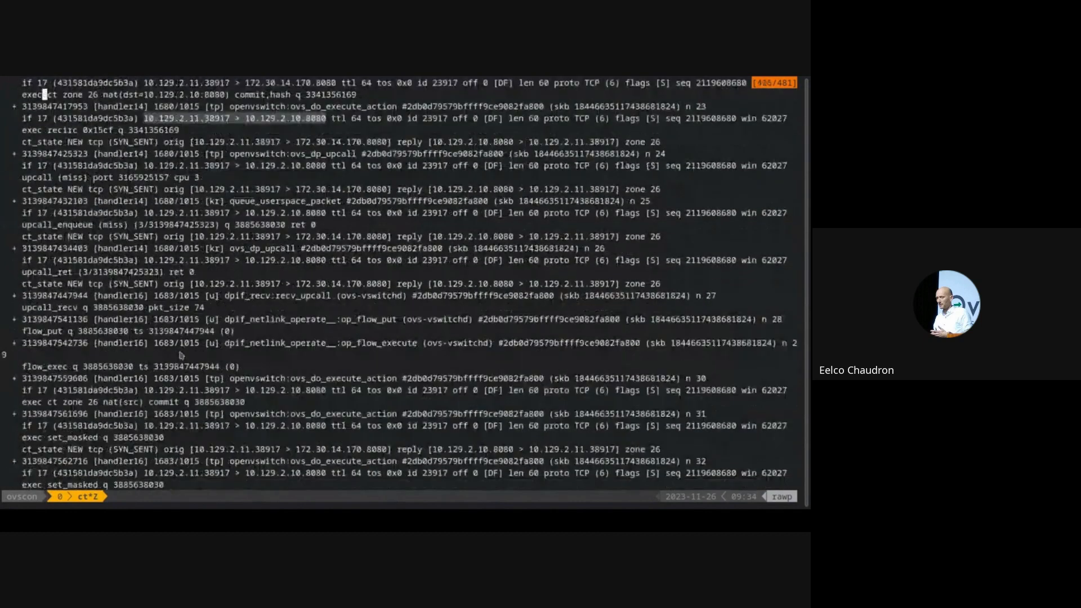
# Scroll down to the second flow where the data packet to 8080 hits skb:kfree_skb drop (196609)
pyautogui.scroll(-3)
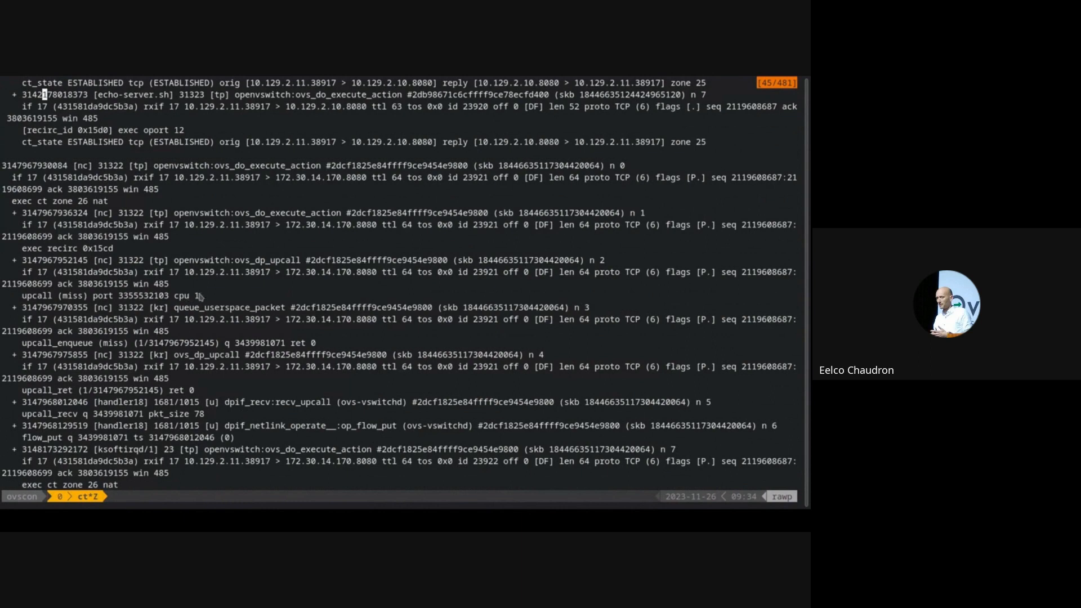
pyautogui.scroll(-3)
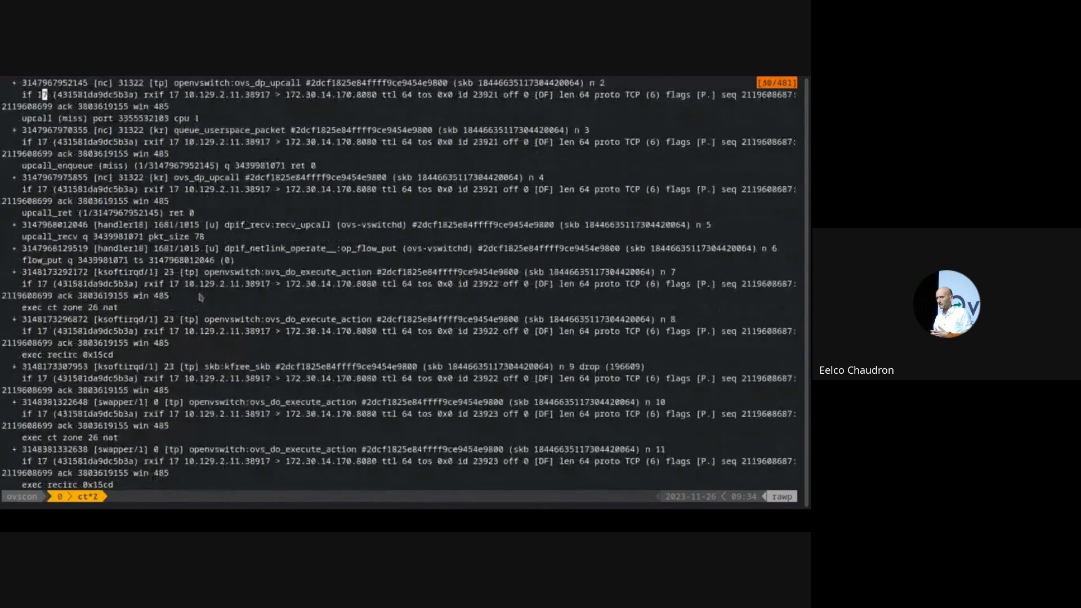
pyautogui.scroll(-3)
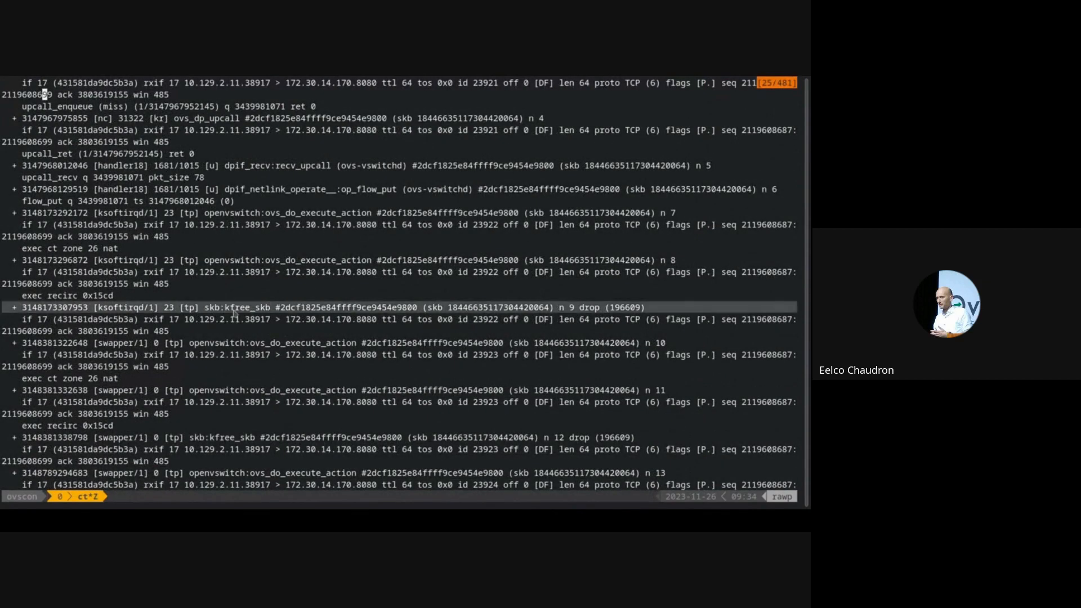
pyautogui.scroll(-3)
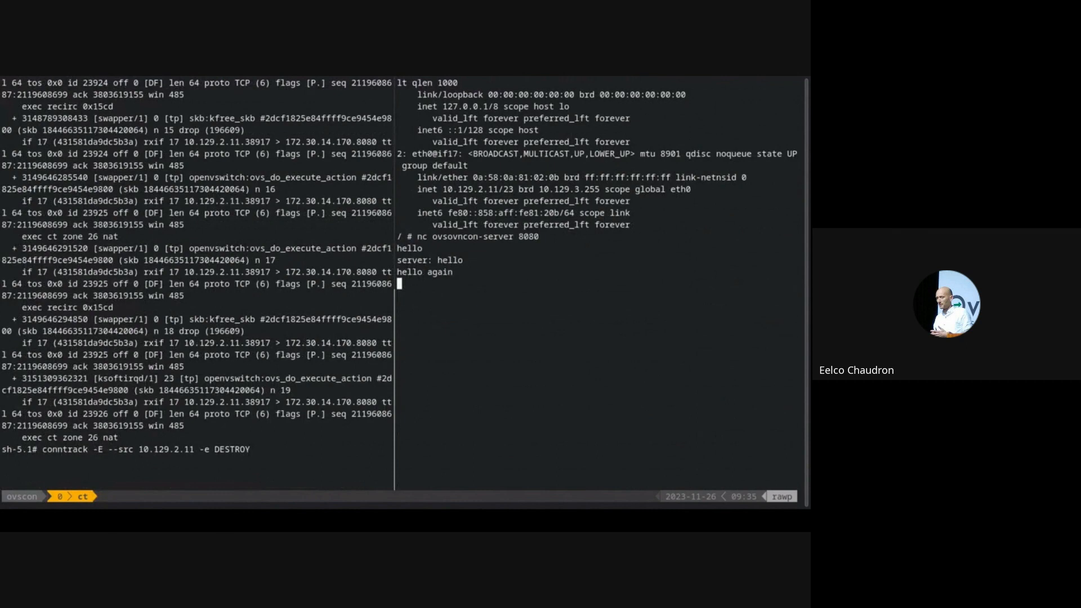
# Watch conntrack DESTROY events for source 10.129.2.11, then stop after four flows appear
pyautogui.press('ctrl+c')
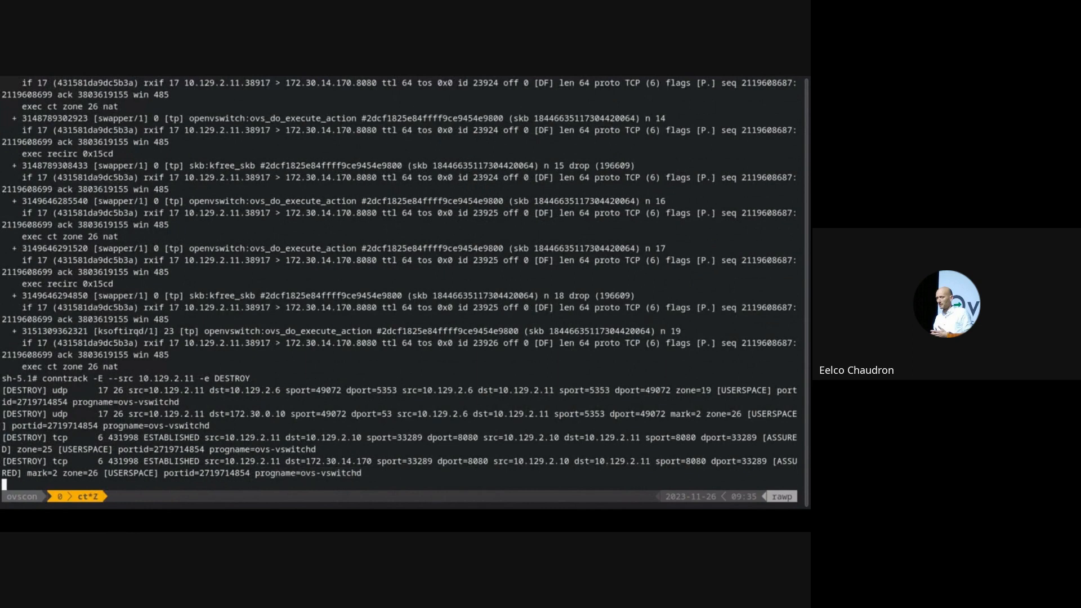
pyautogui.press('ctrl+c')
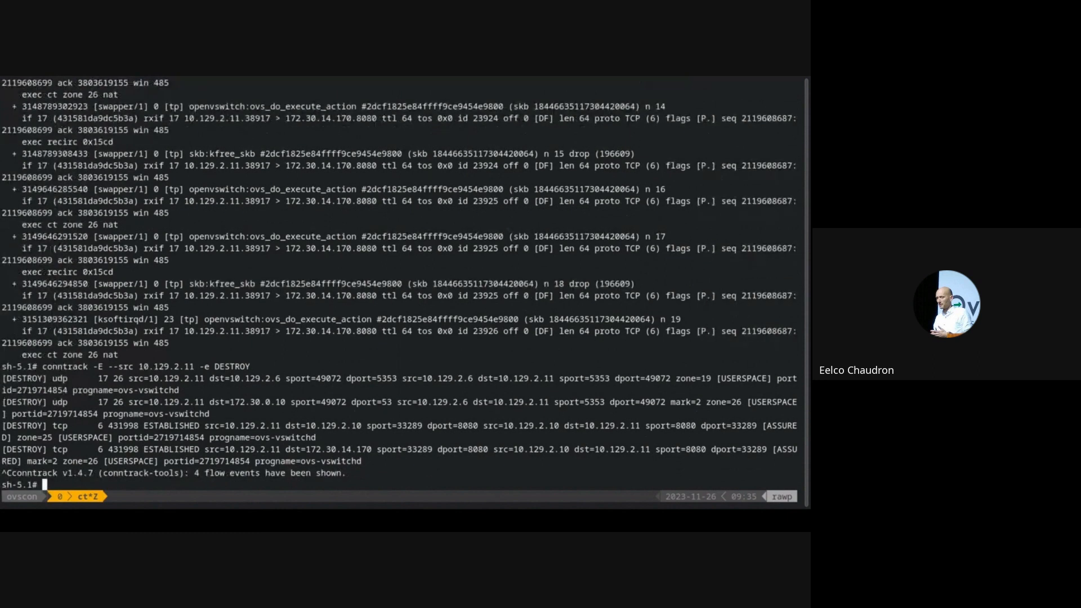
# Run execsnoop filtered for conntrack, mark parent PID 20571 of the flush-conntrack calls, then stop the trace
pyautogui.write('execsnoop')
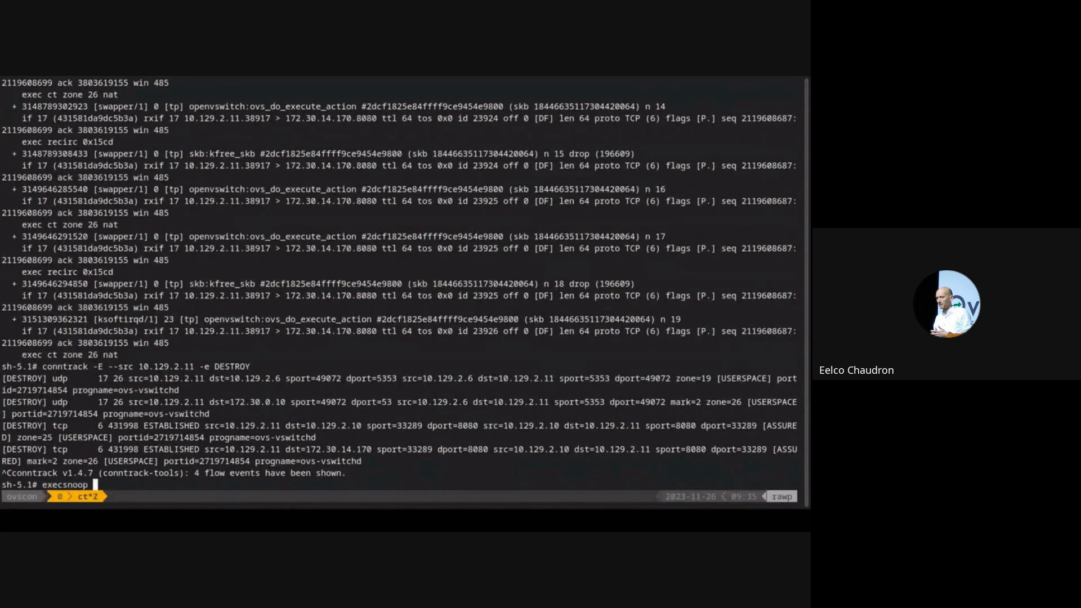
pyautogui.write('| grep conntrack')
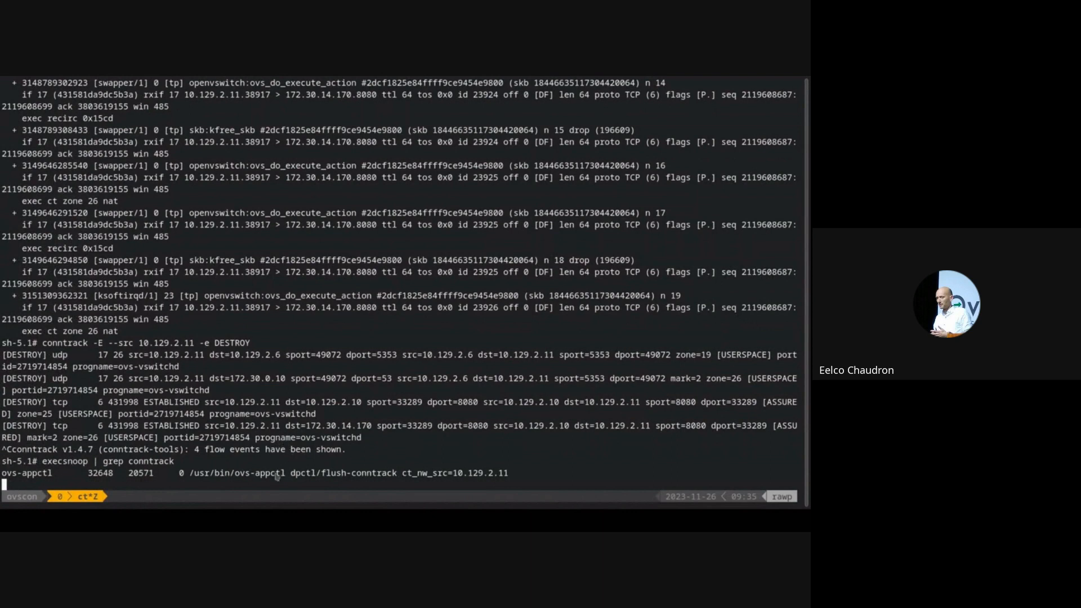
pyautogui.moveTo(191, 472); pyautogui.dragTo(397, 473)
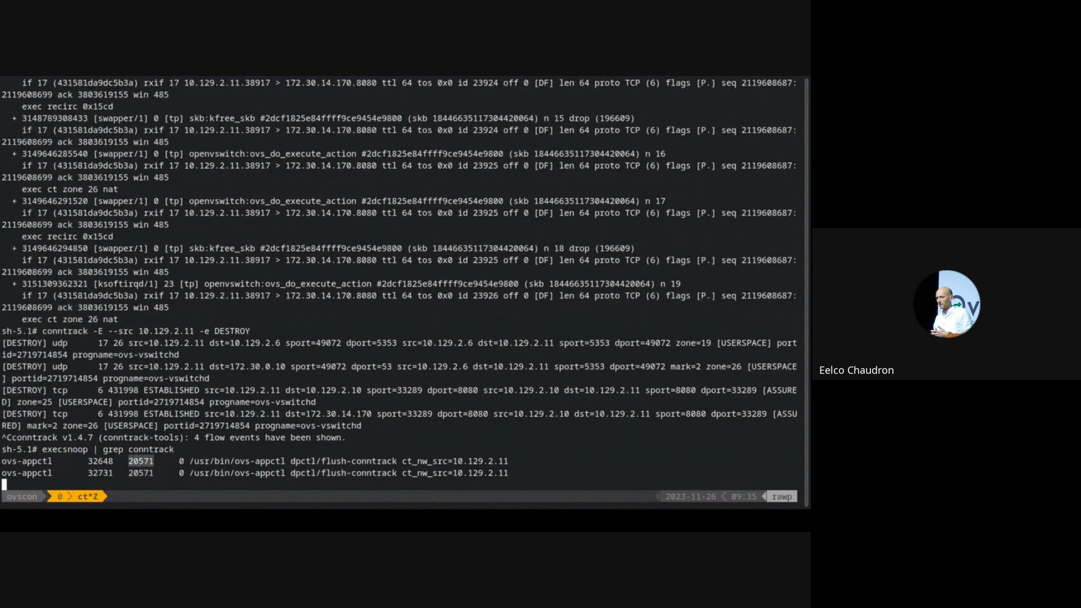
pyautogui.press('ctrl+c')
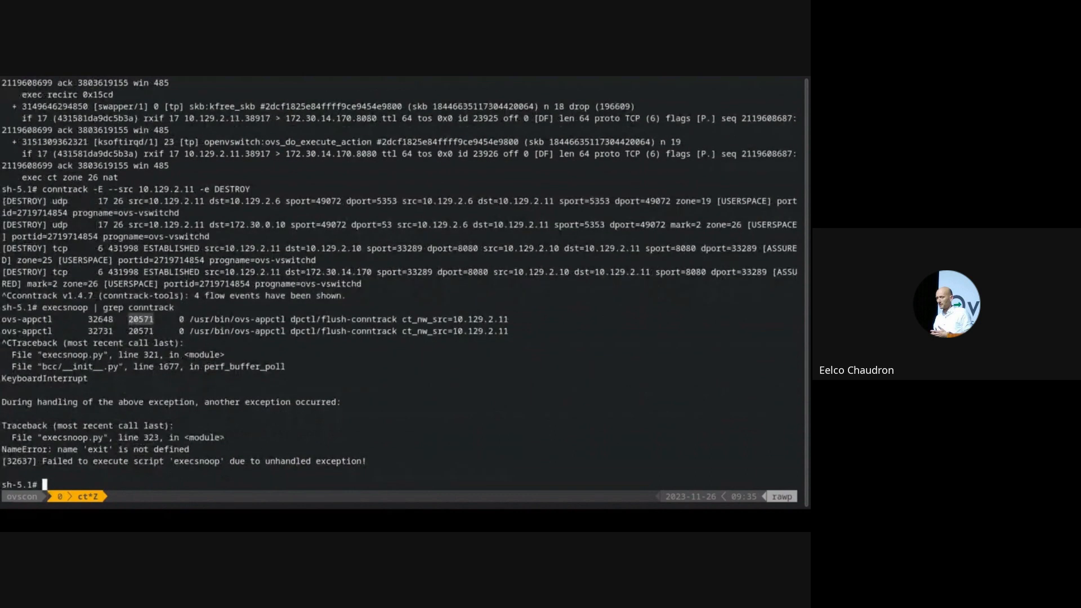
# Show /proc/20571/cmdline via xargs -0 revealing ./rogue_script.sh, then enter kill 20571
pyautogui.write('cat')
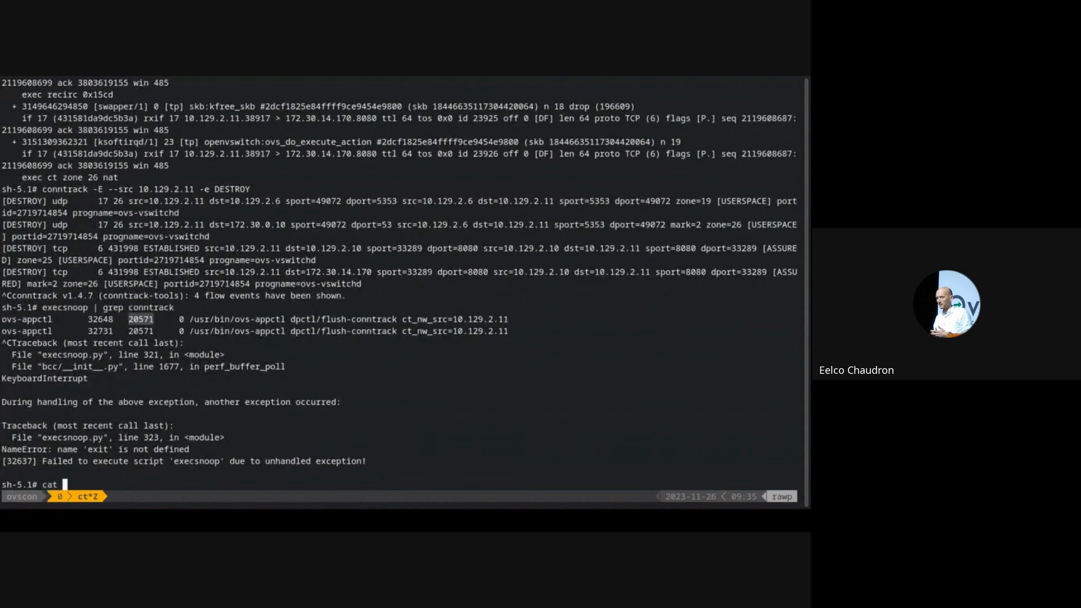
pyautogui.write('/proc/20571')
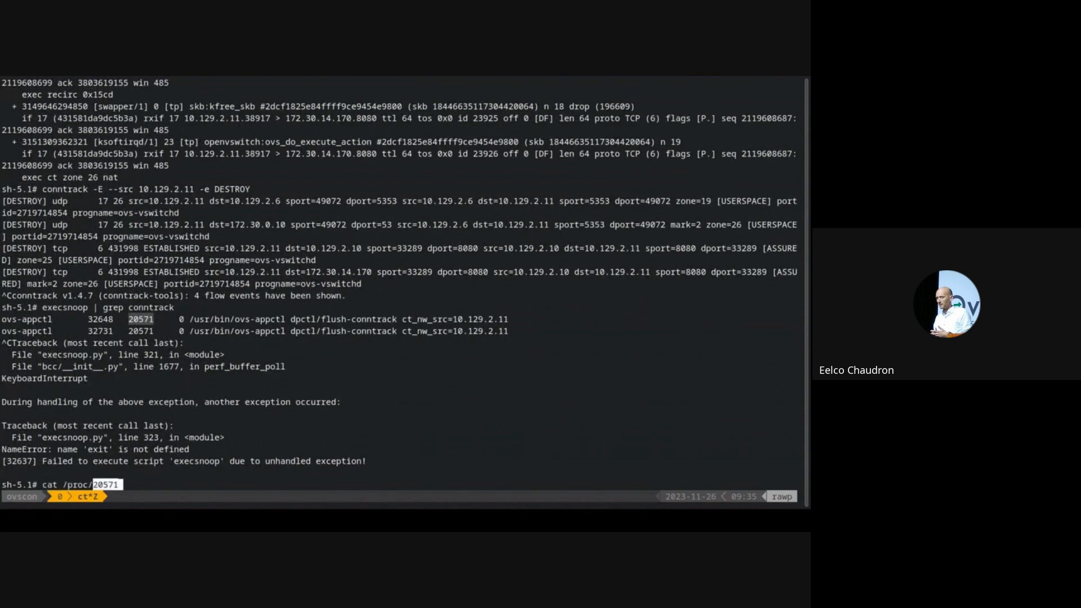
pyautogui.write('/cmdline | x')
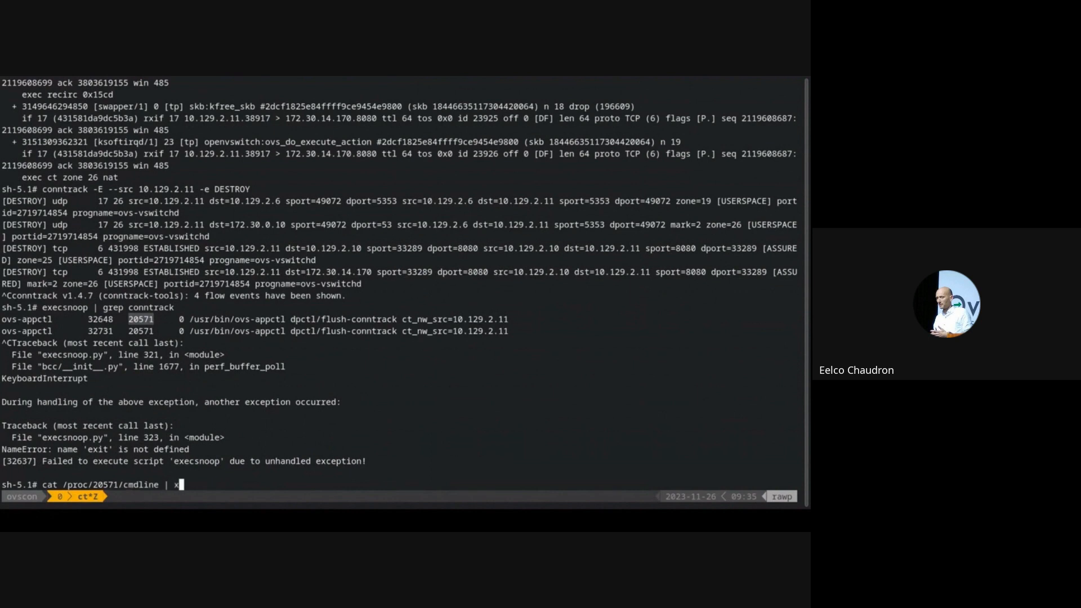
pyautogui.write('args -0')
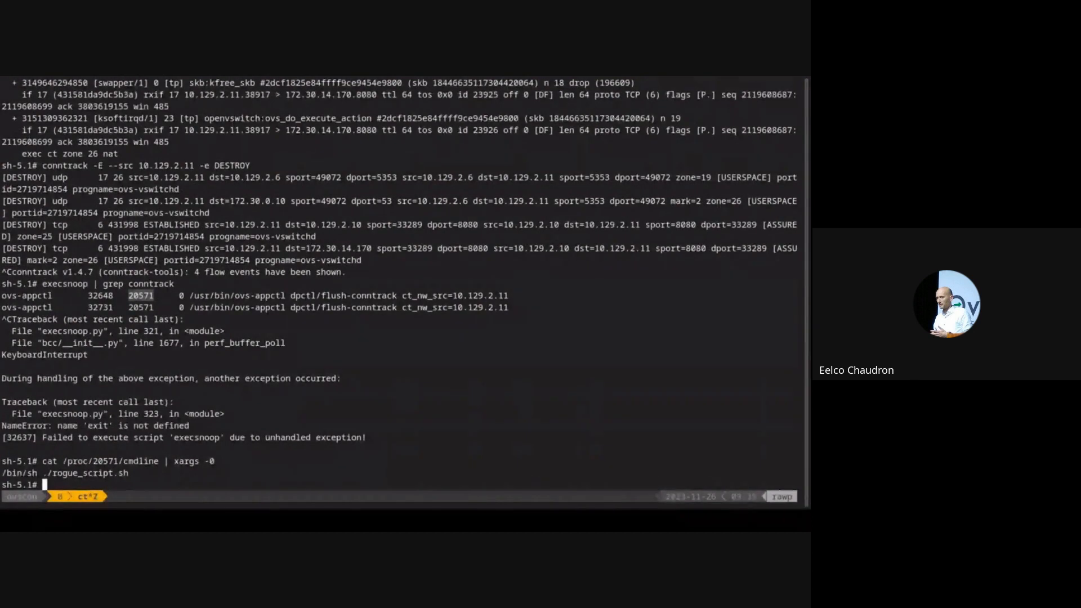
pyautogui.write('kill')
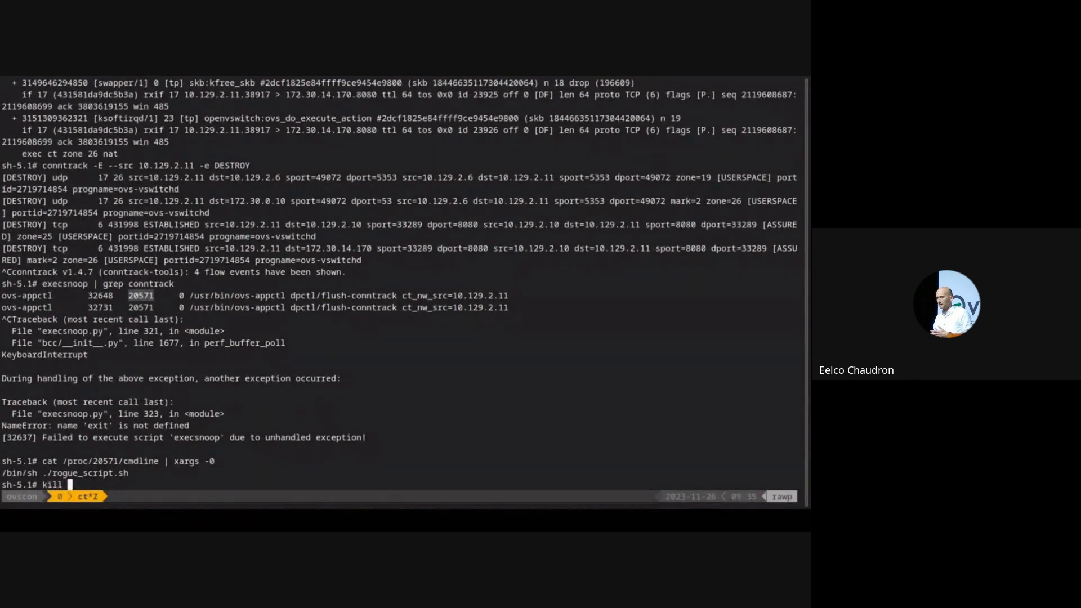
pyautogui.write('20571')
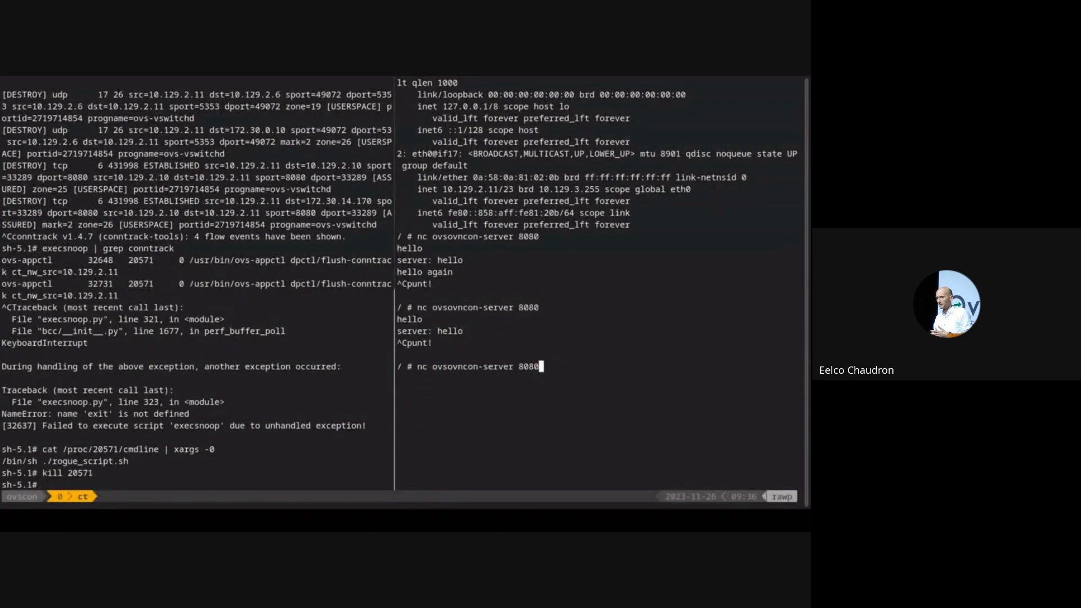
# Send 'hello', 'hello again' and 'no drops now' over the reconnected nc client, all echoed back
pyautogui.write('hello')
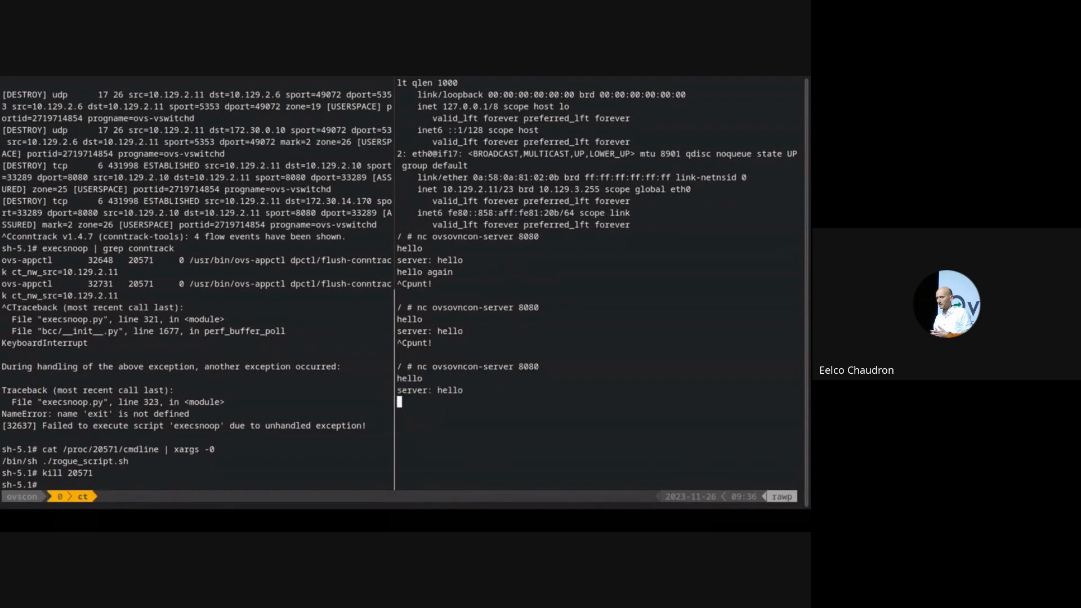
pyautogui.write('hello agai')
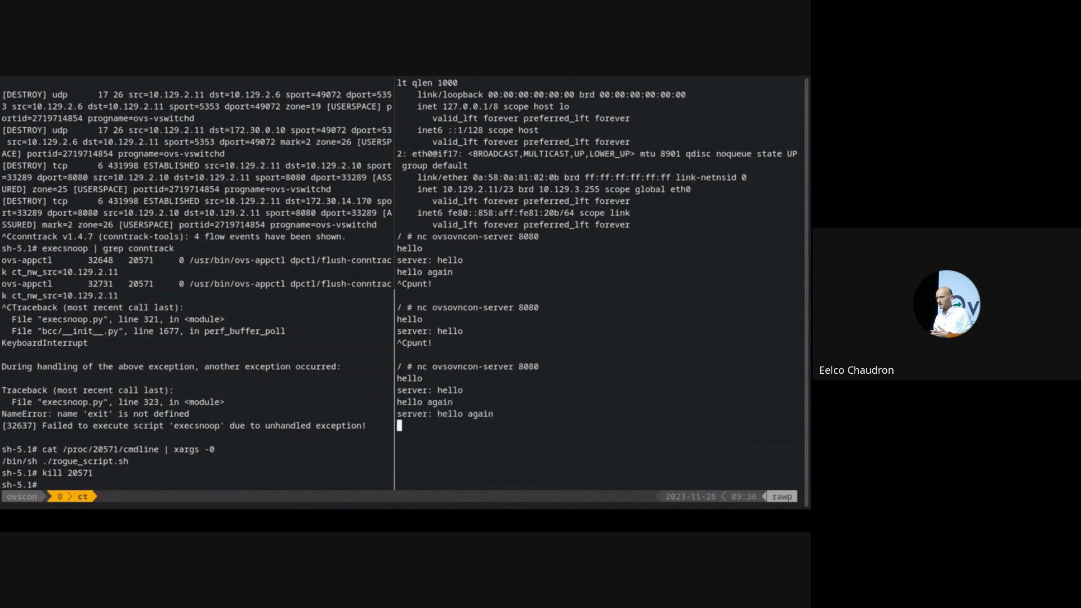
pyautogui.write('no drops now')
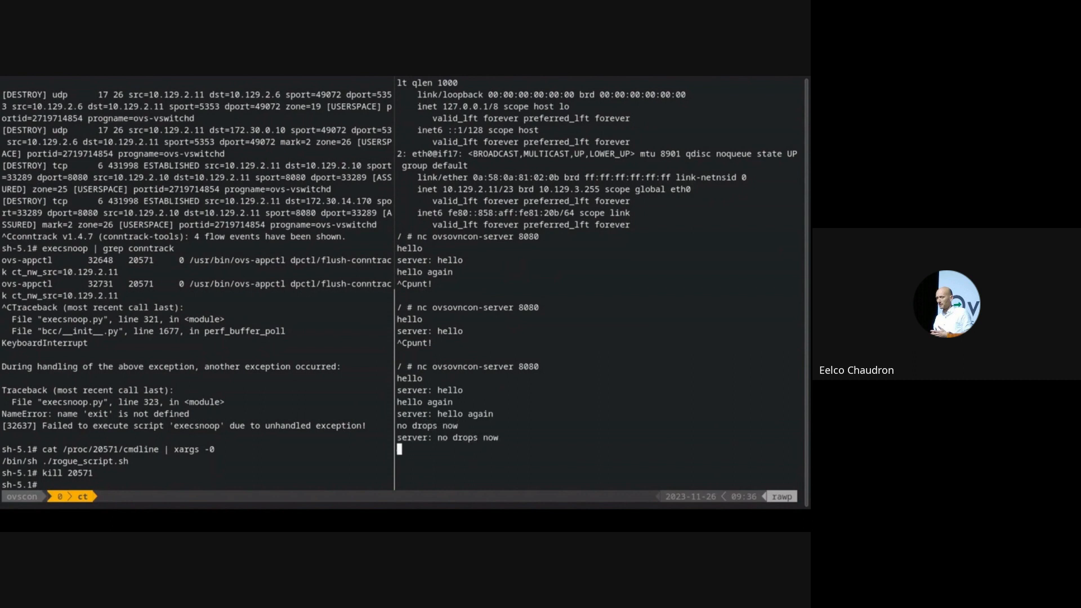
pyautogui.moveTo(471, 287)
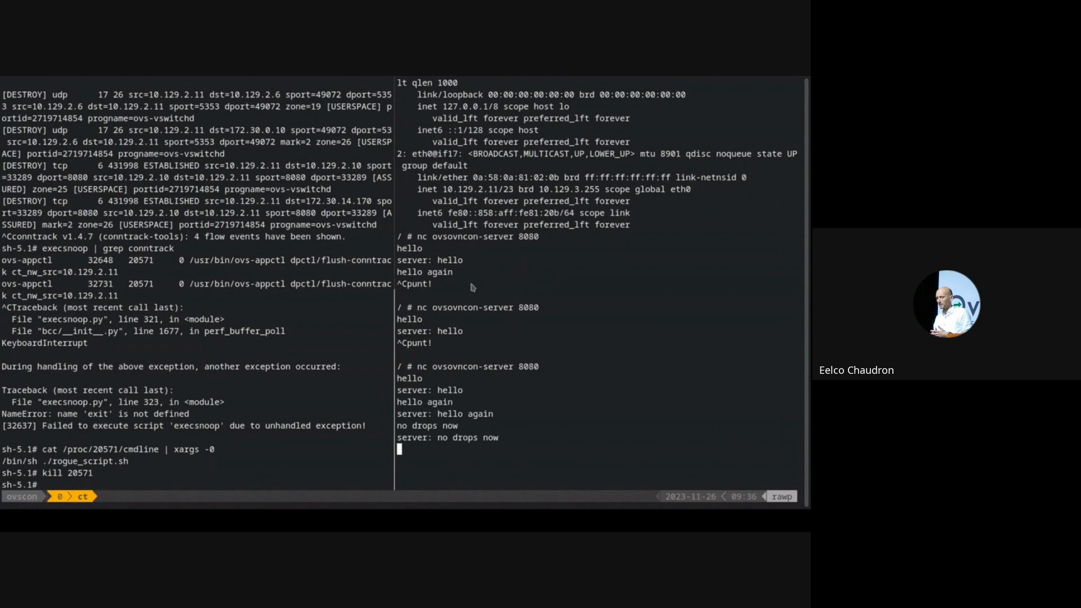
pyautogui.moveTo(346, 346)
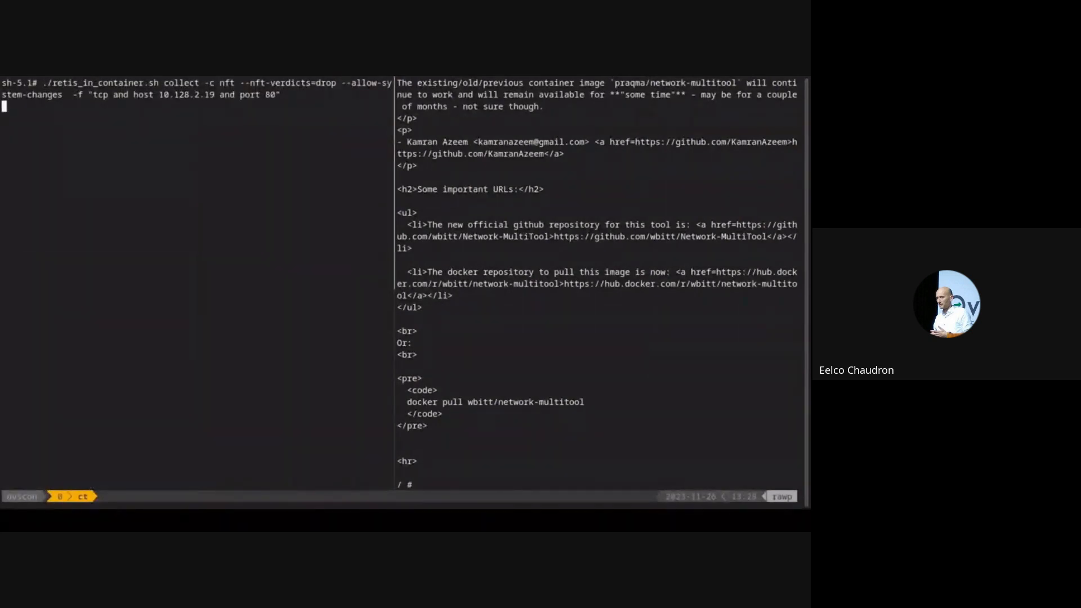
# Retry curl ovsovncon-deployment so Retis logs drops in table bug chain egress handle 2, then stop it
pyautogui.write('curl ovsovncon-deployment')
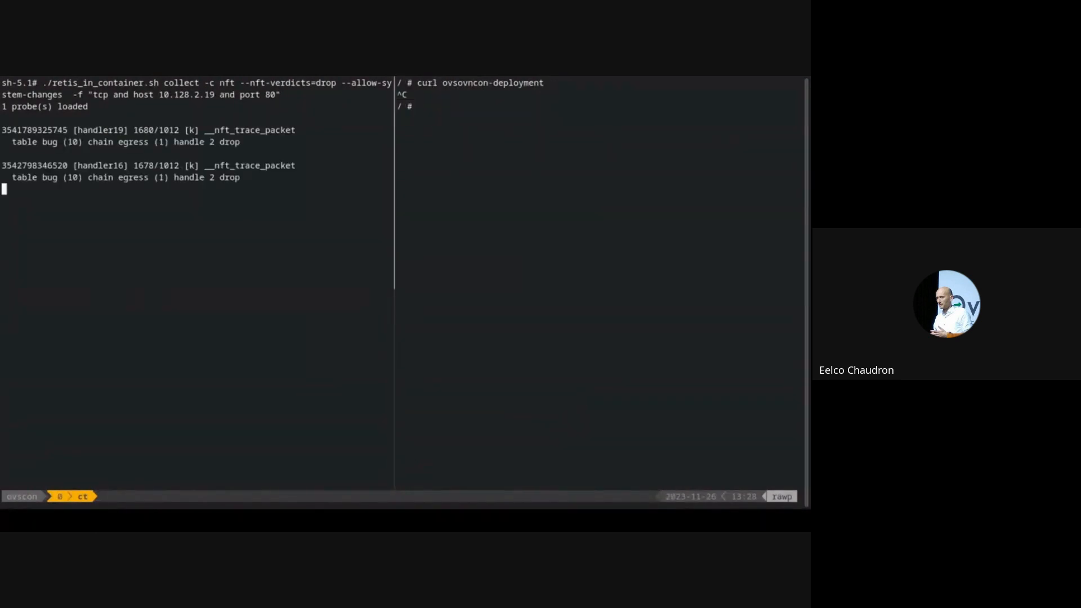
pyautogui.press('ctrl+c')
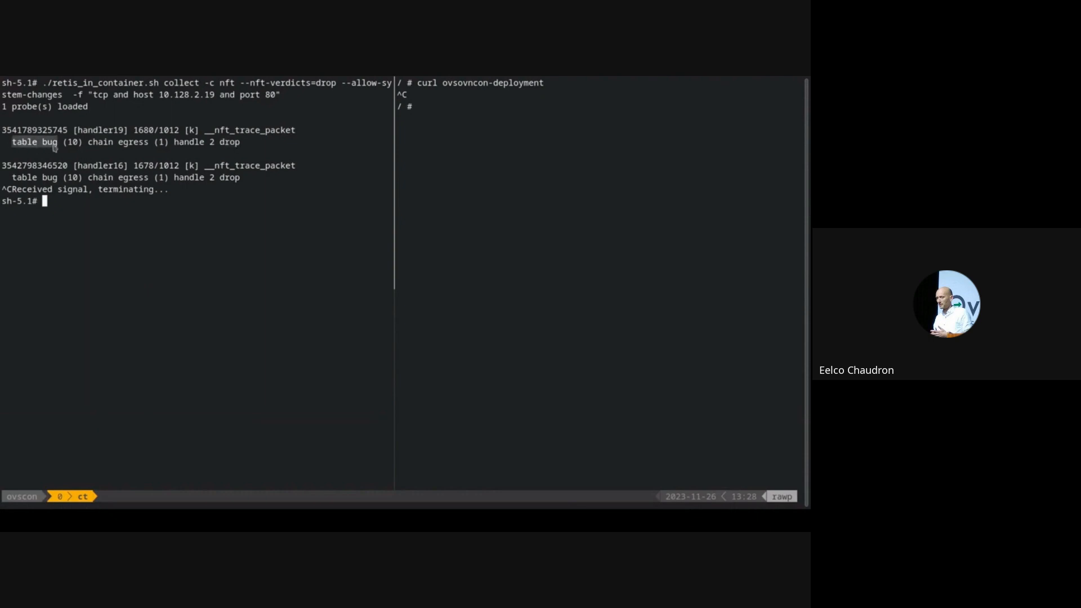
pyautogui.moveTo(98, 149)
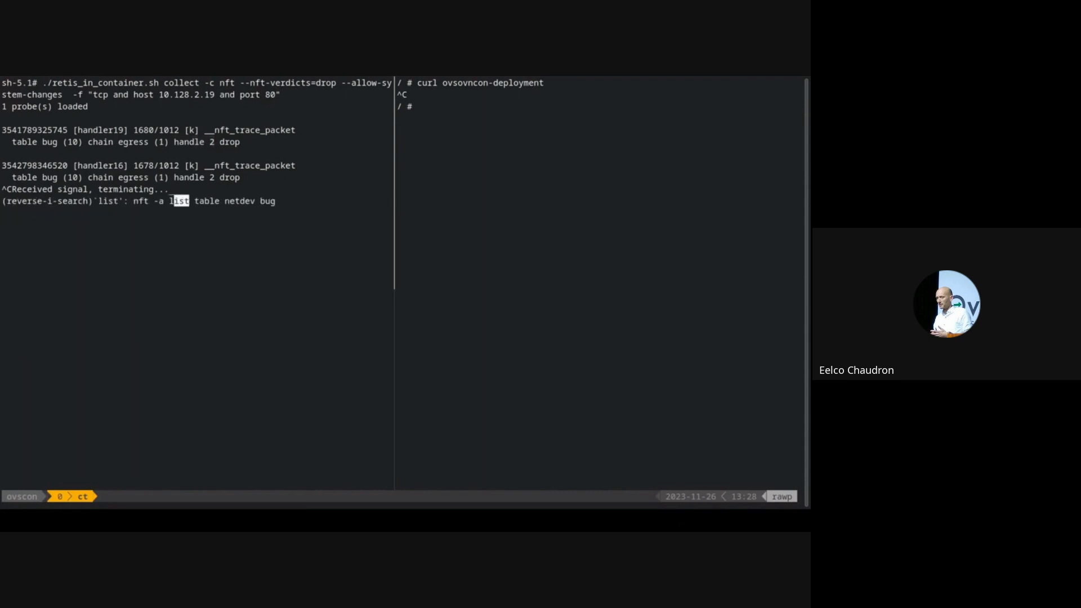
# Run 'nft -a list table netdev bug' to see the 10.128.2.19 drop rule, delete the table, retype the curl
pyautogui.press('Enter')
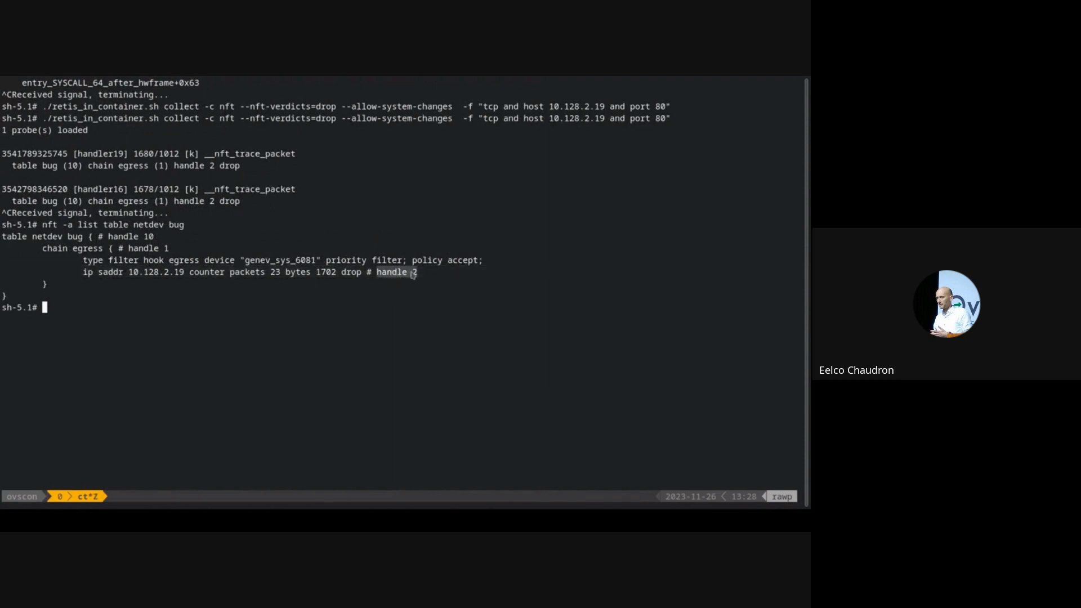
pyautogui.press('ctrl+r')
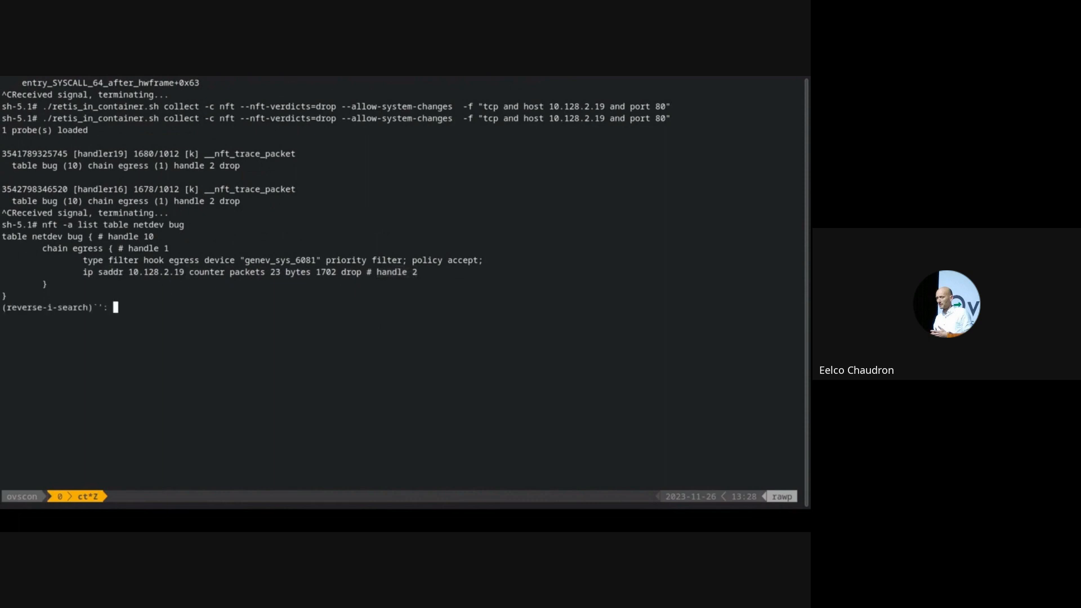
pyautogui.write('delete table netdev bug')
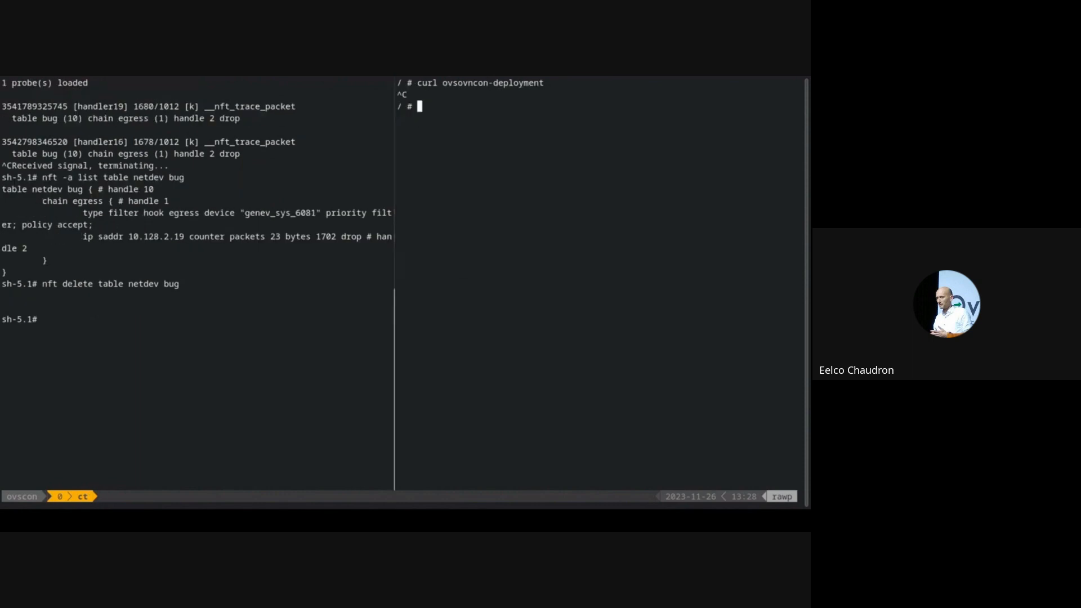
pyautogui.write('curl ovsovncon-deployment')
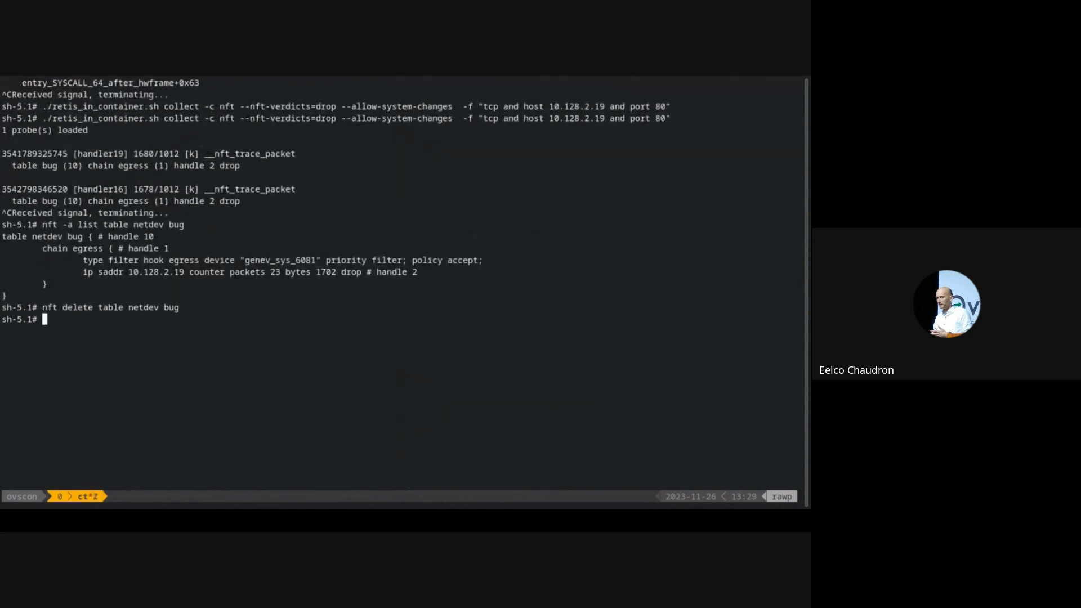
# Rerun retis collect with -c nft,skb-drop --nft-verdicts=all, then retry curl ovsovncon-deployment
pyautogui.press('ctrl+r')
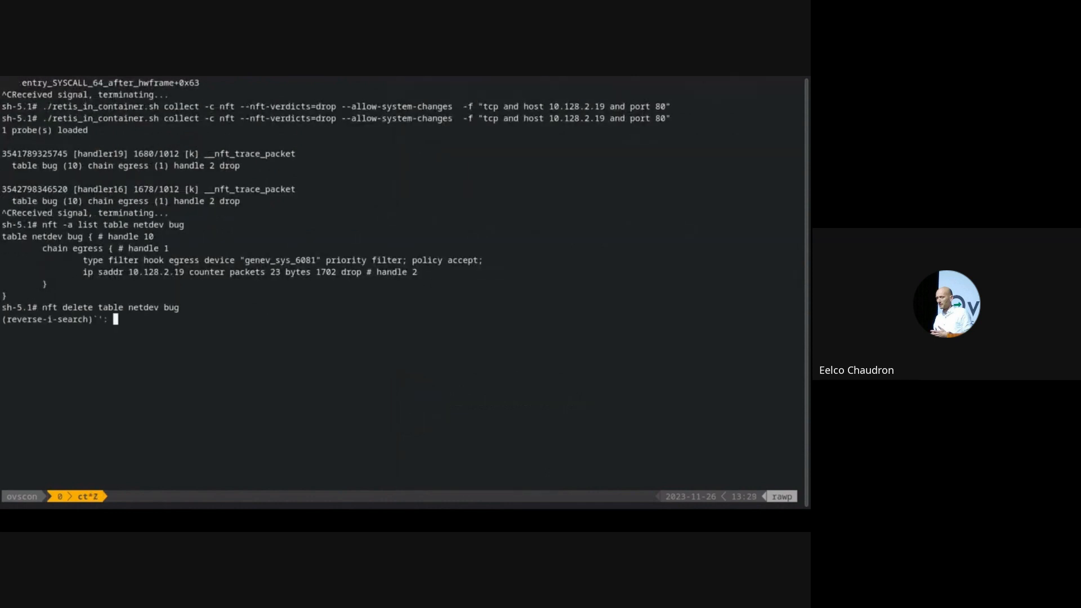
pyautogui.write('all')
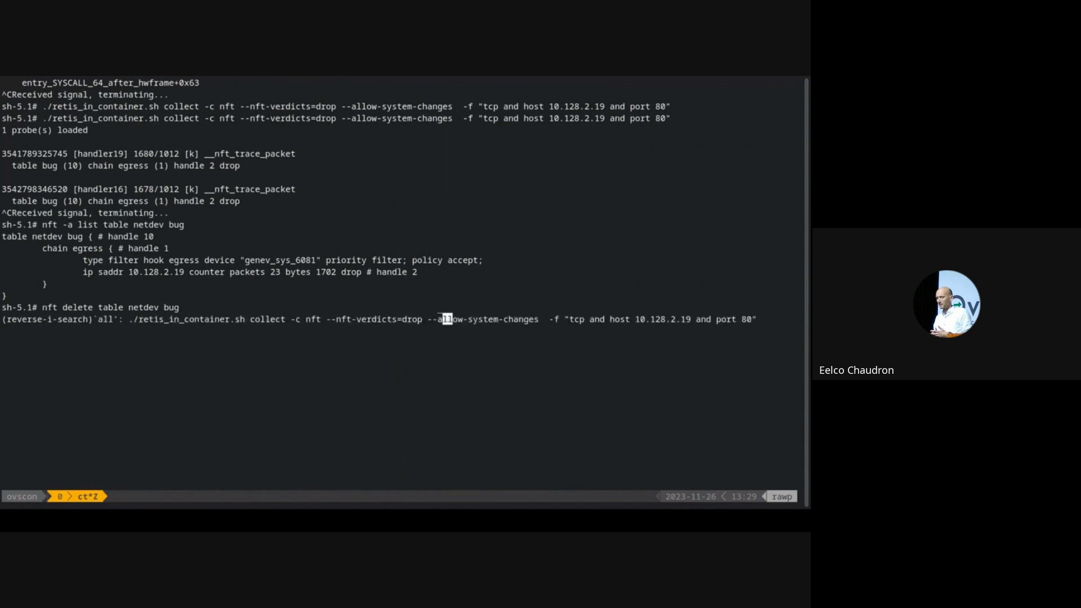
pyautogui.write(',skb-drop')
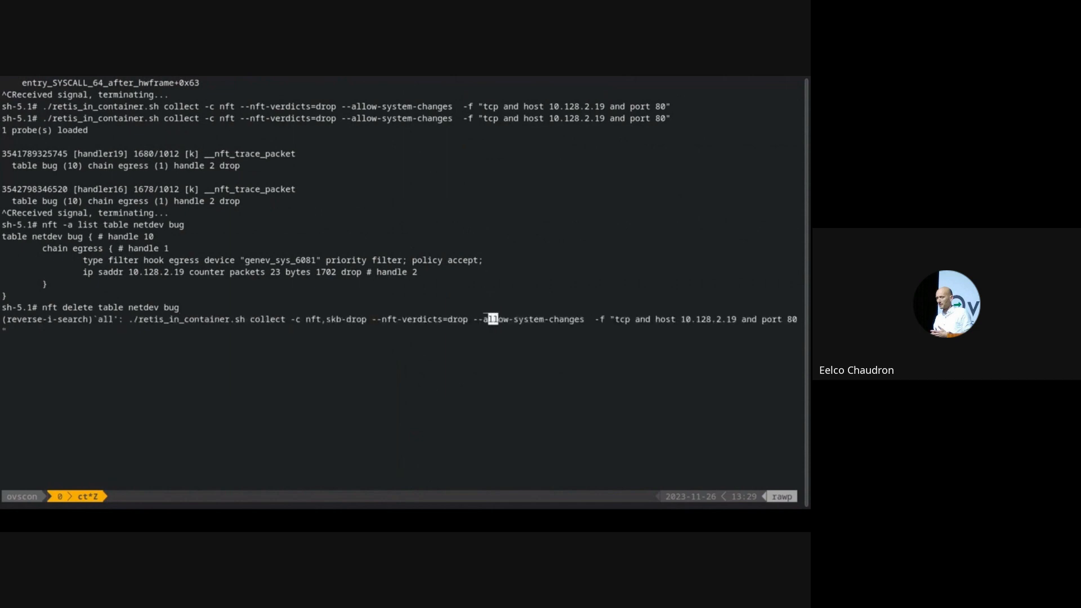
pyautogui.write('all')
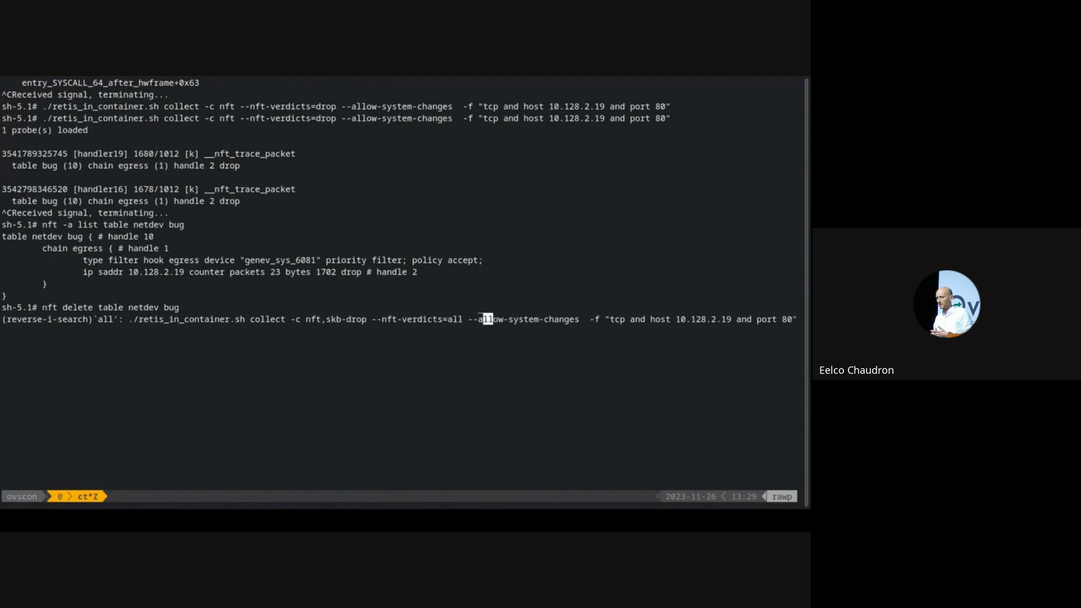
pyautogui.press('Enter')
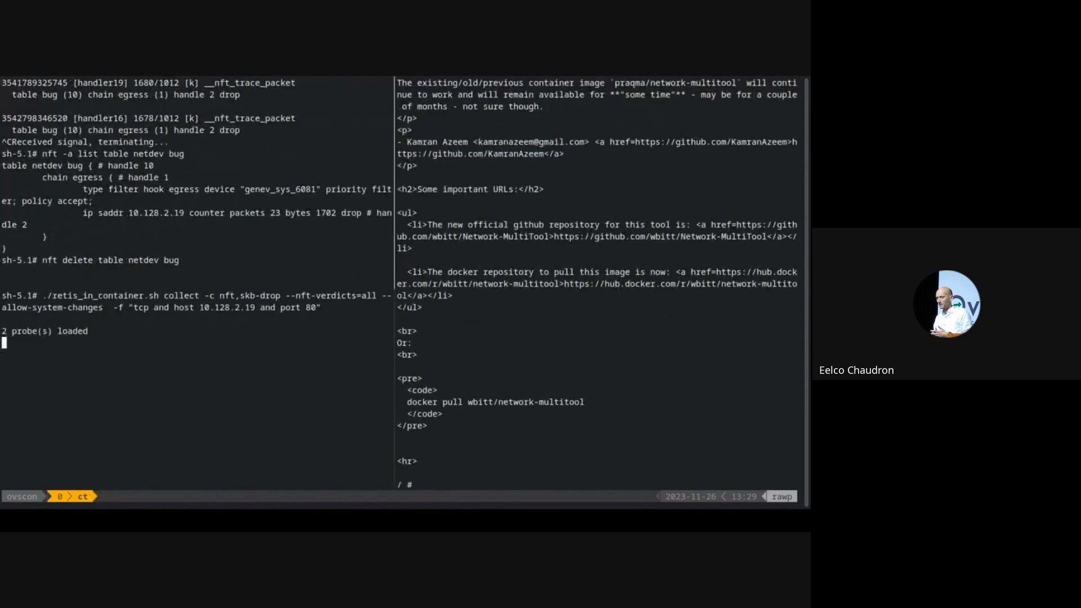
pyautogui.write('curl ovsovncon-deployment')
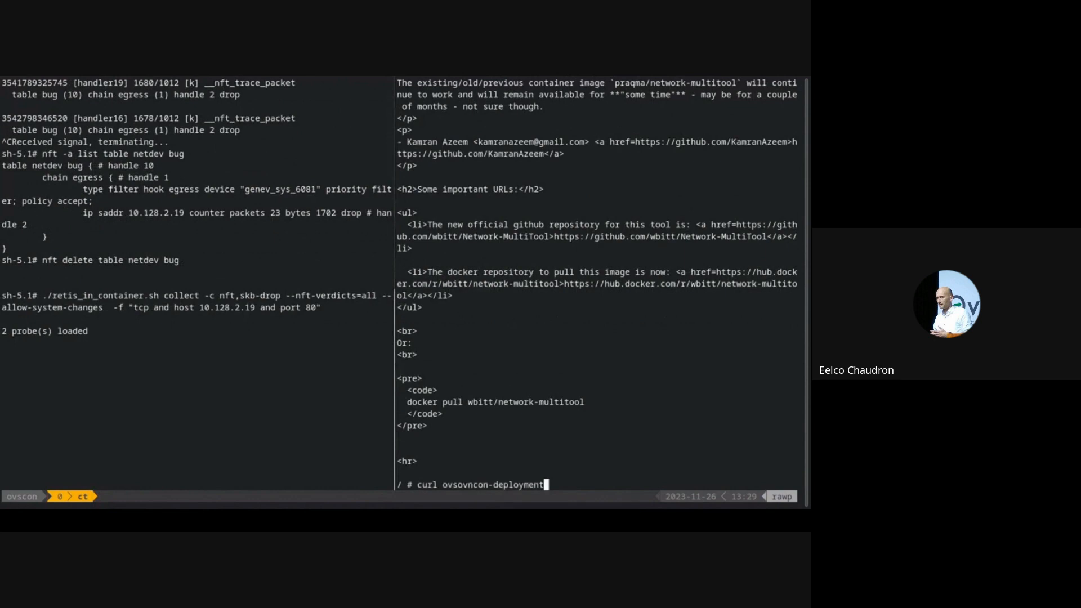